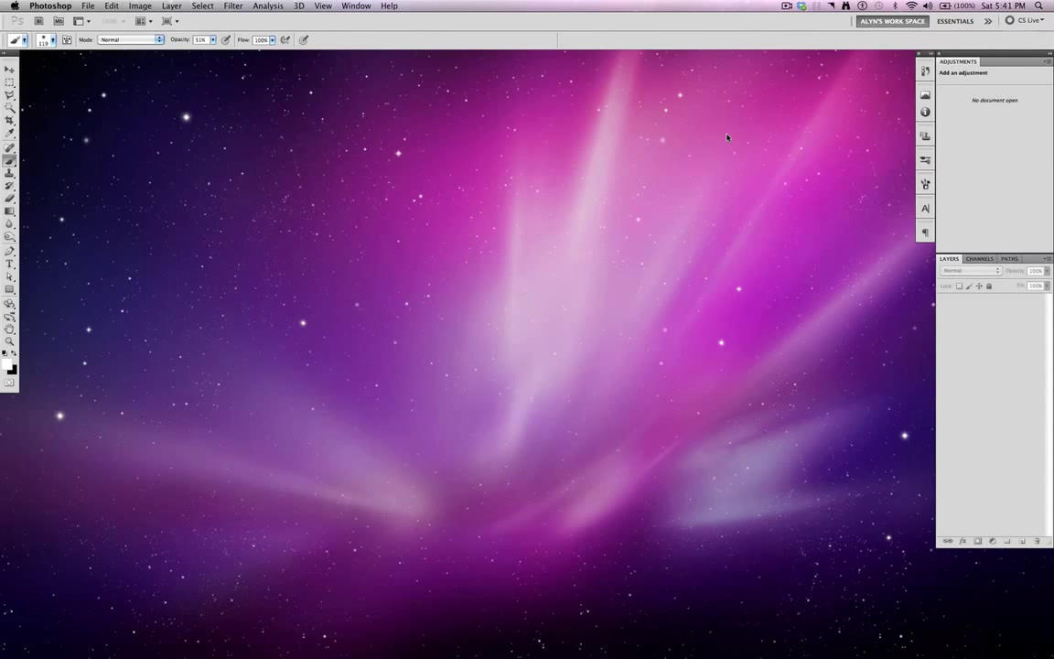
mouse_move(101, 212)
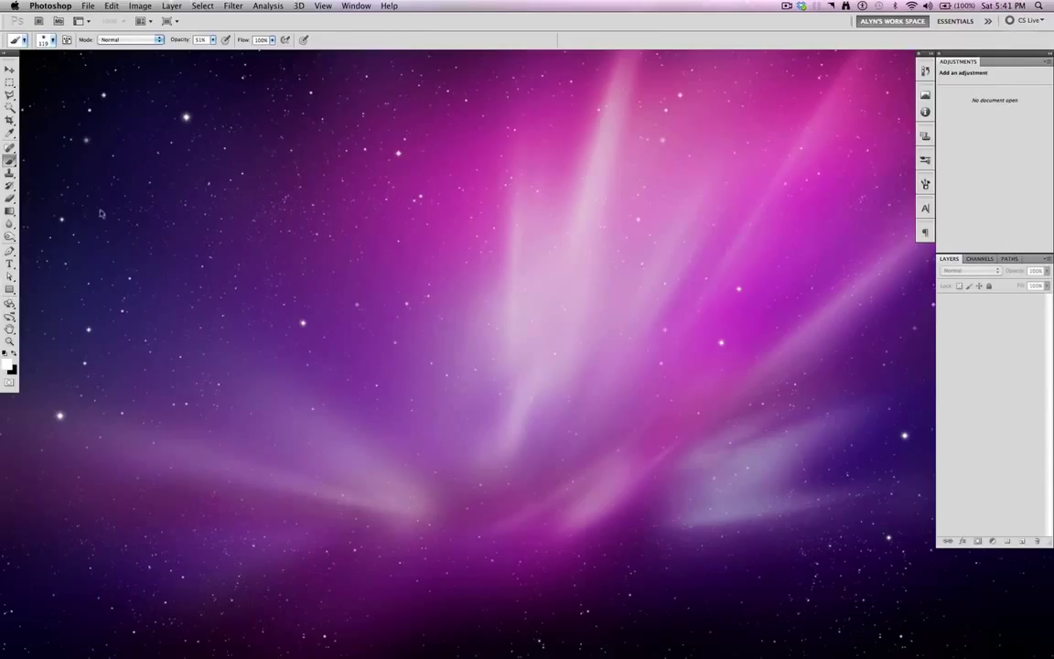
mouse_move(699, 425)
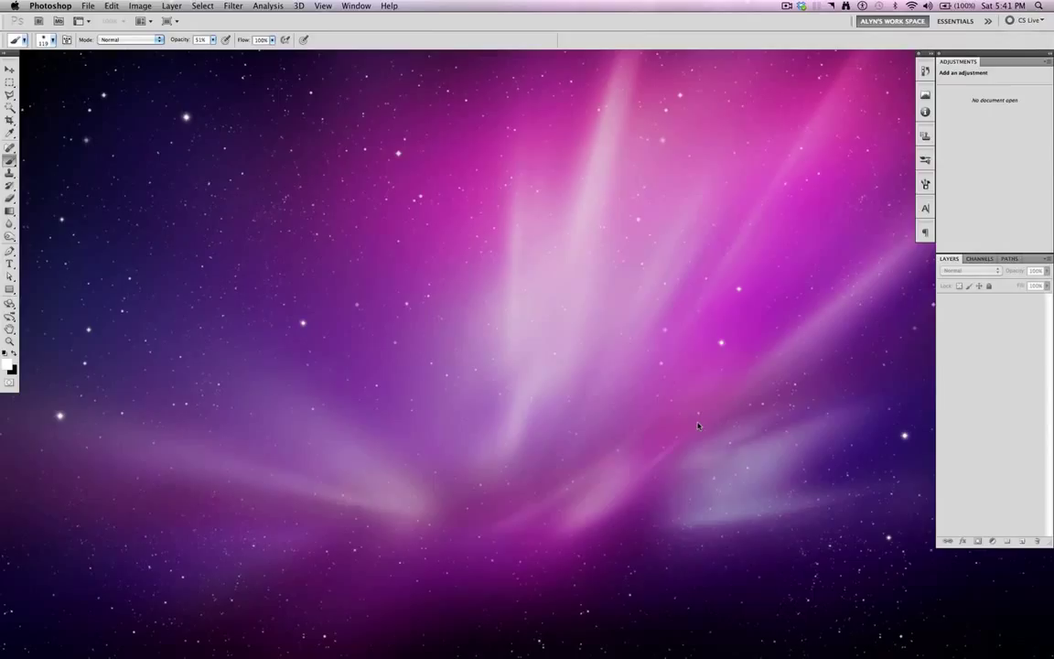
mouse_move(246, 152)
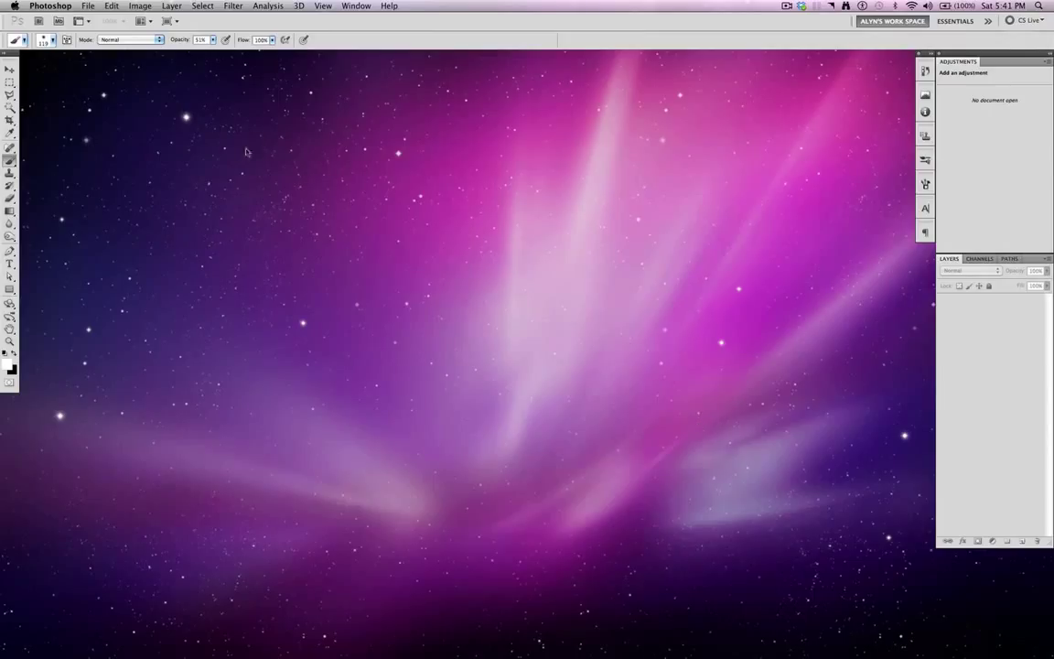
mouse_move(96, 78)
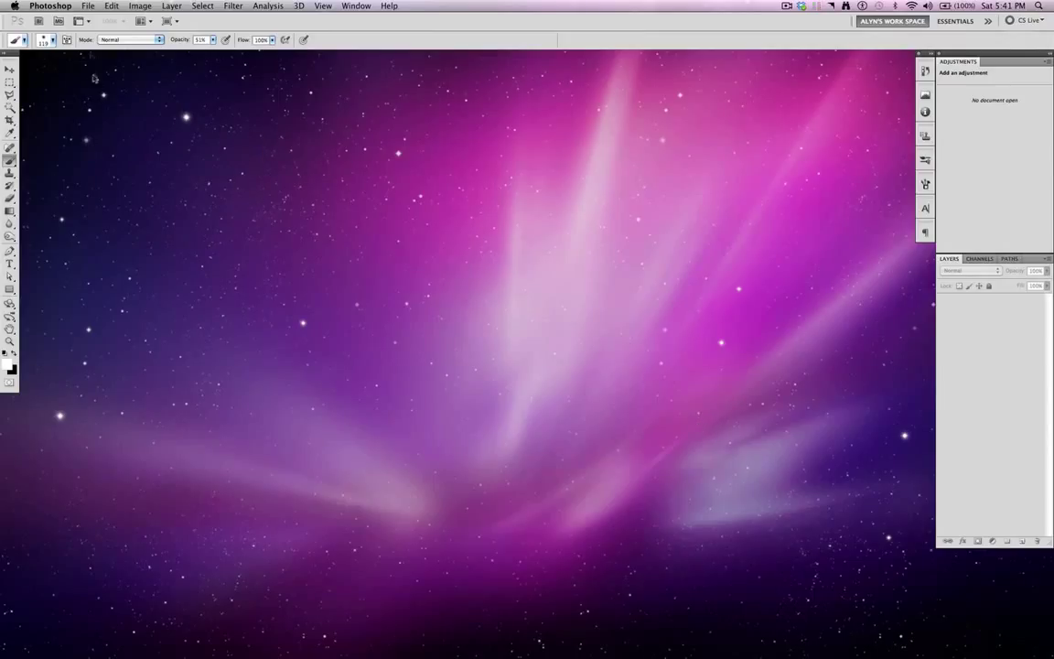
mouse_move(145, 59)
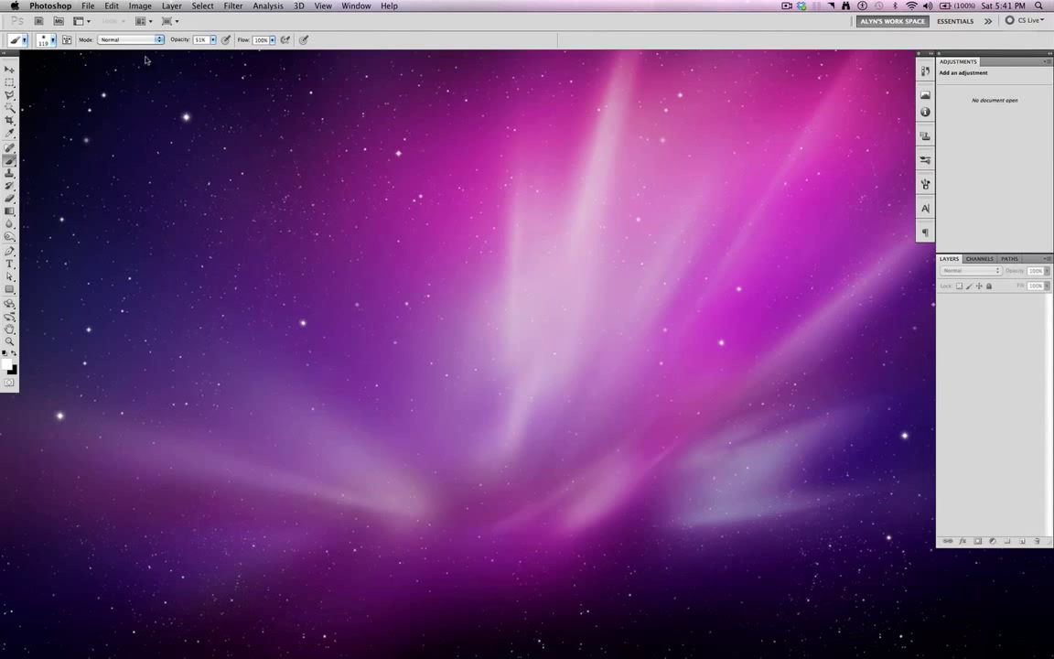
Create a new 8 by 6 inch white RGB document at 200 pixels/inch via File > New
left_click(88, 8)
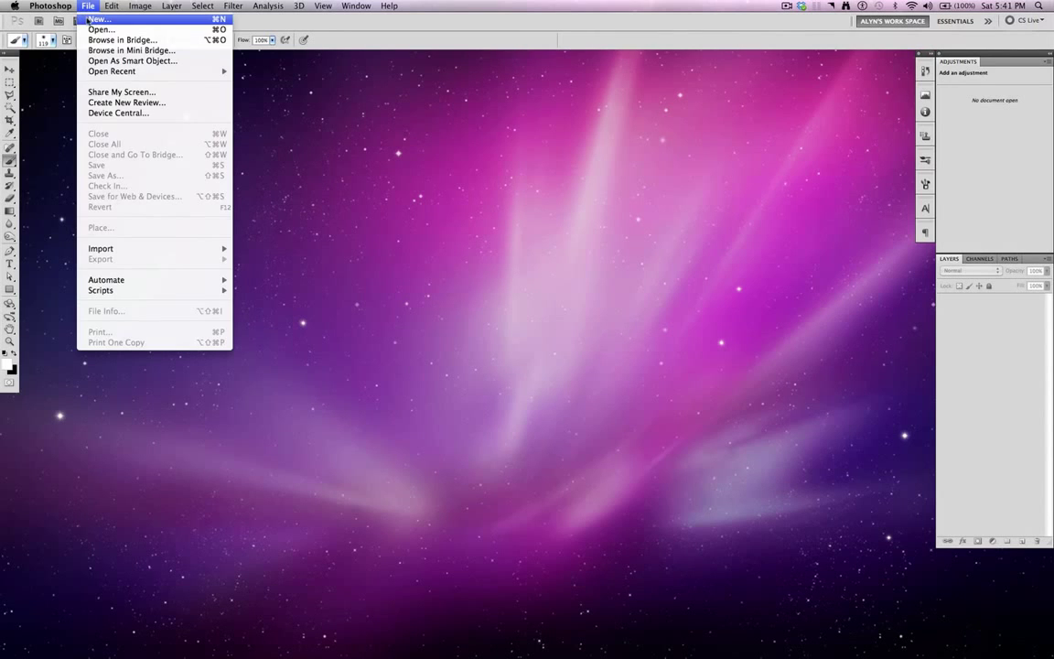
left_click(99, 18)
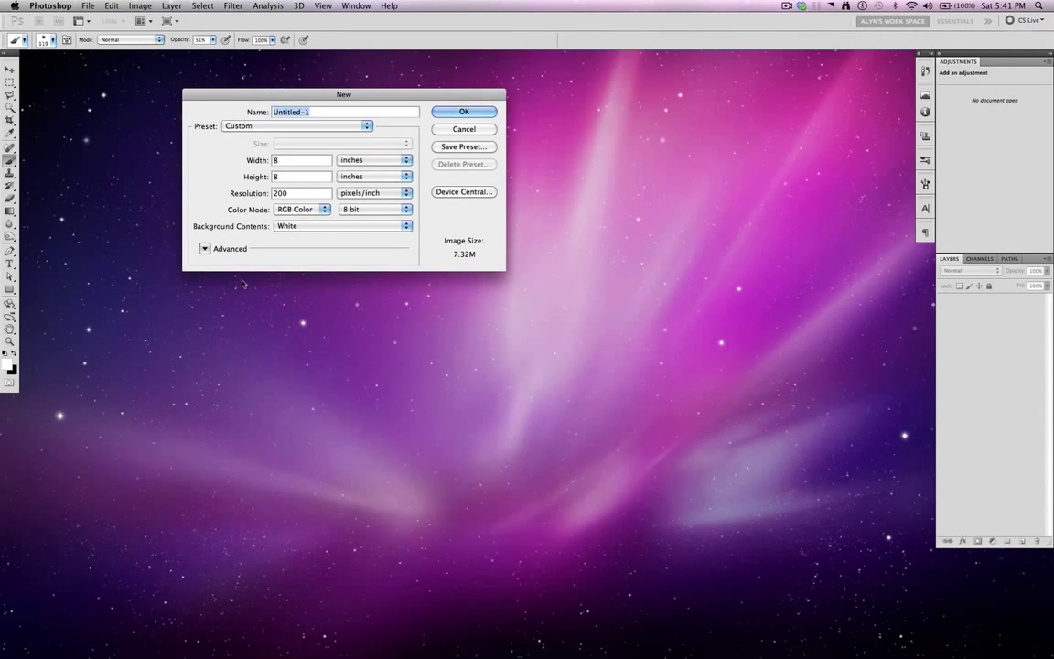
mouse_move(211, 213)
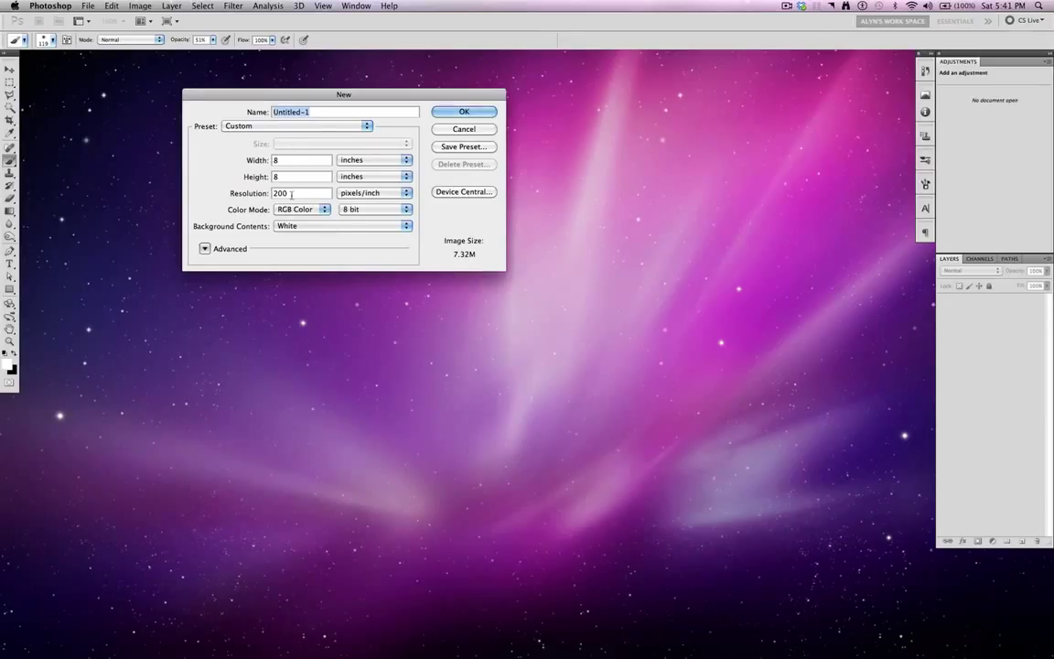
mouse_move(318, 280)
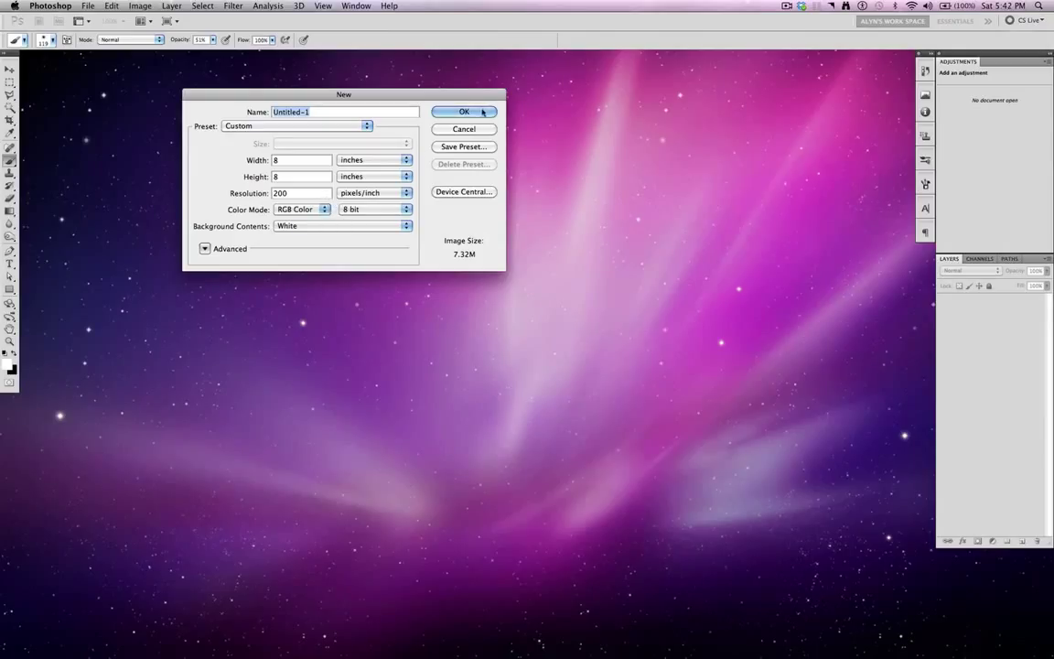
left_click(465, 111)
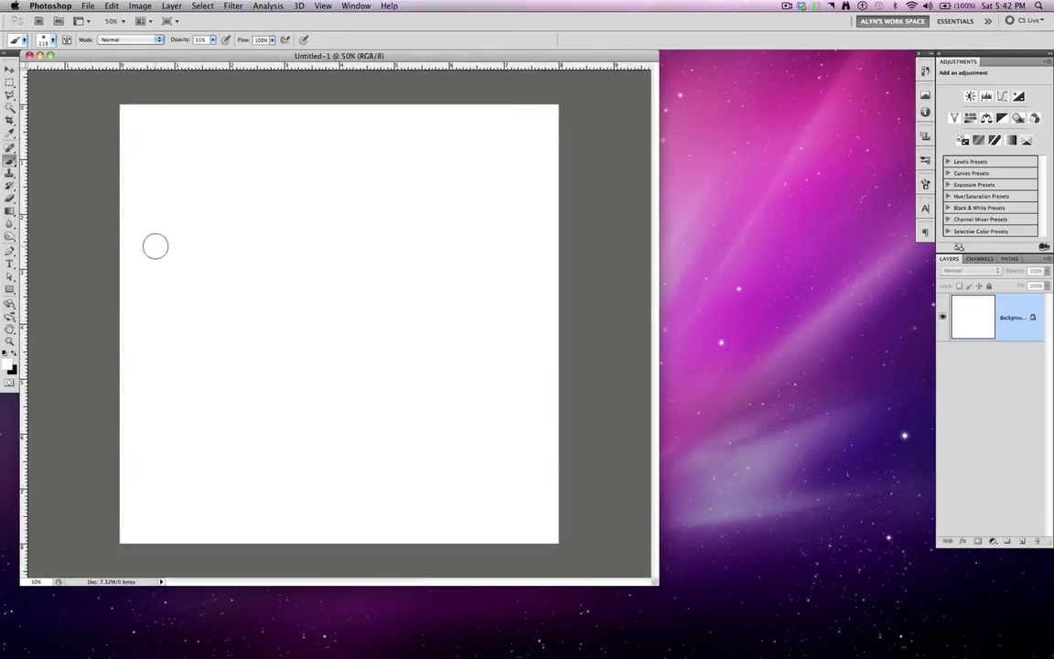
mouse_move(142, 277)
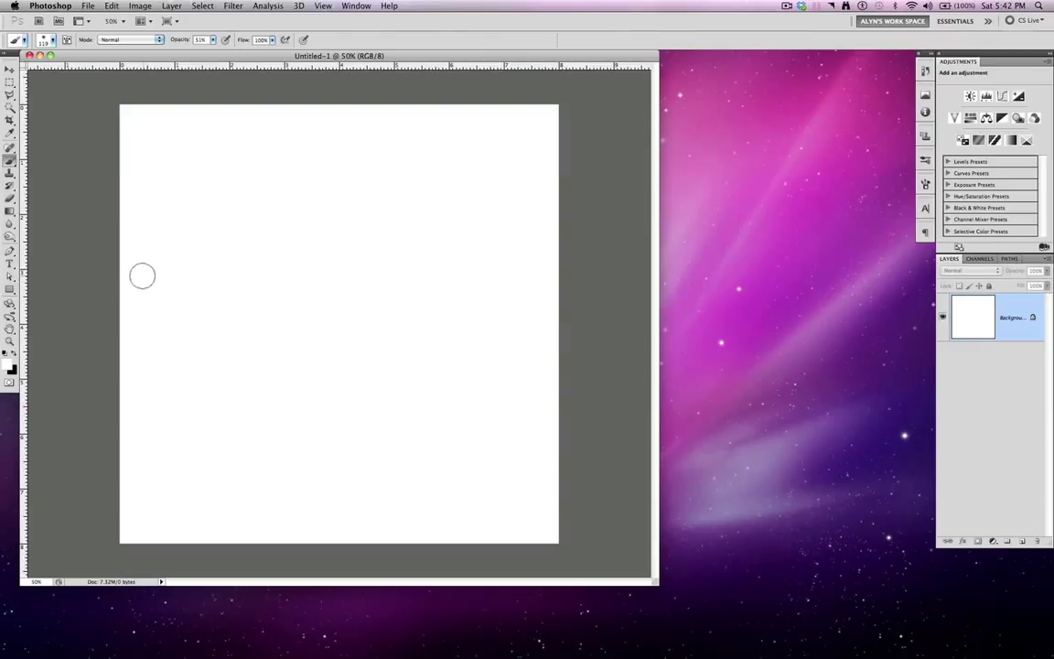
mouse_move(139, 307)
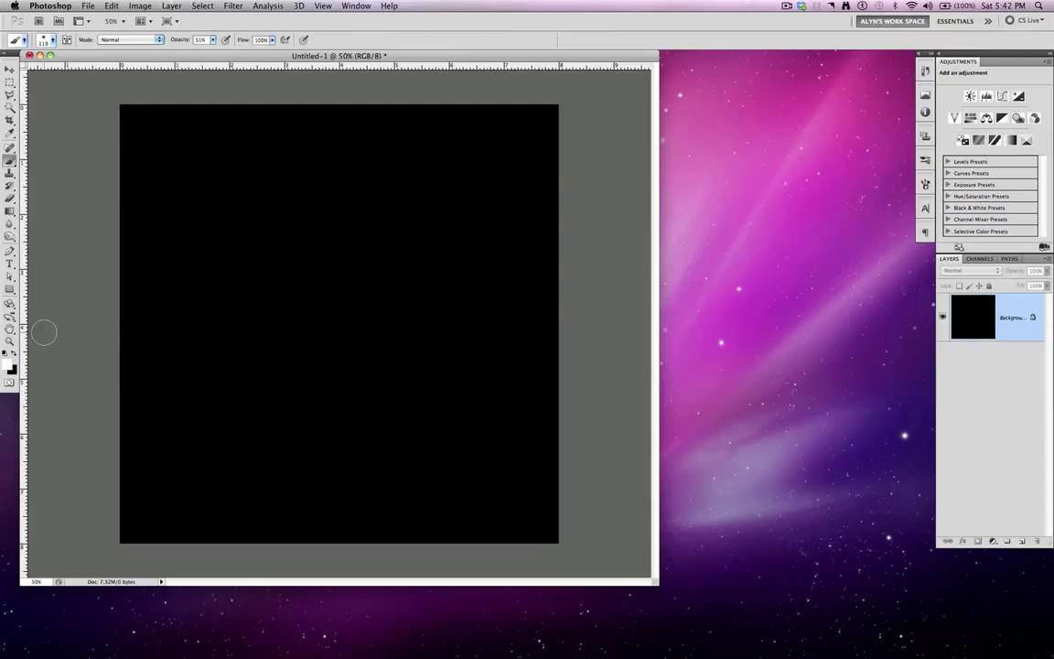
mouse_move(114, 125)
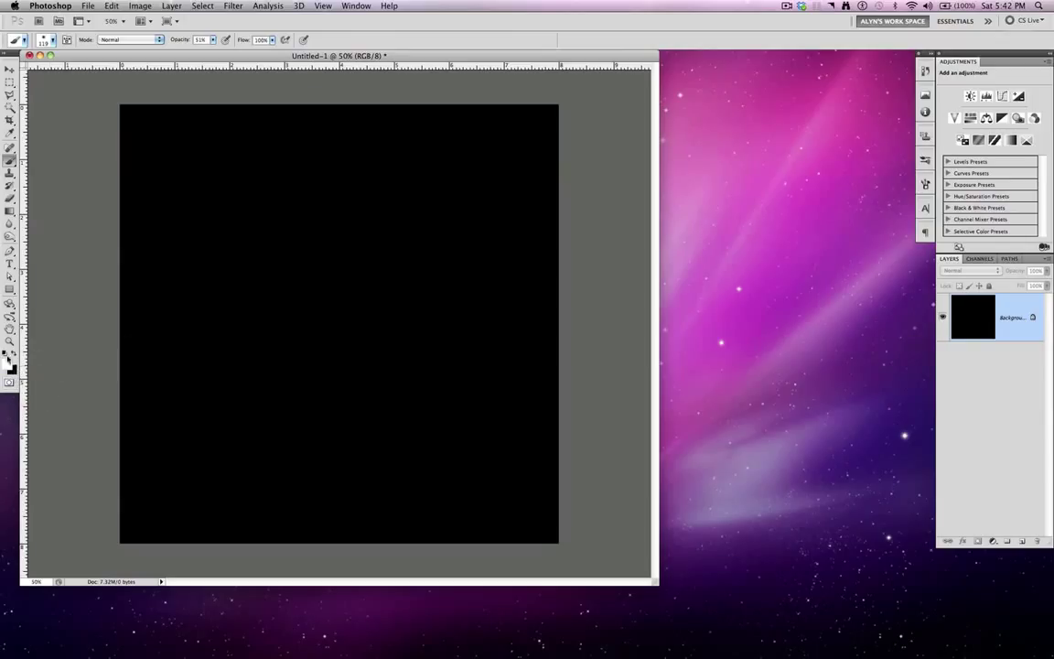
mouse_move(80, 161)
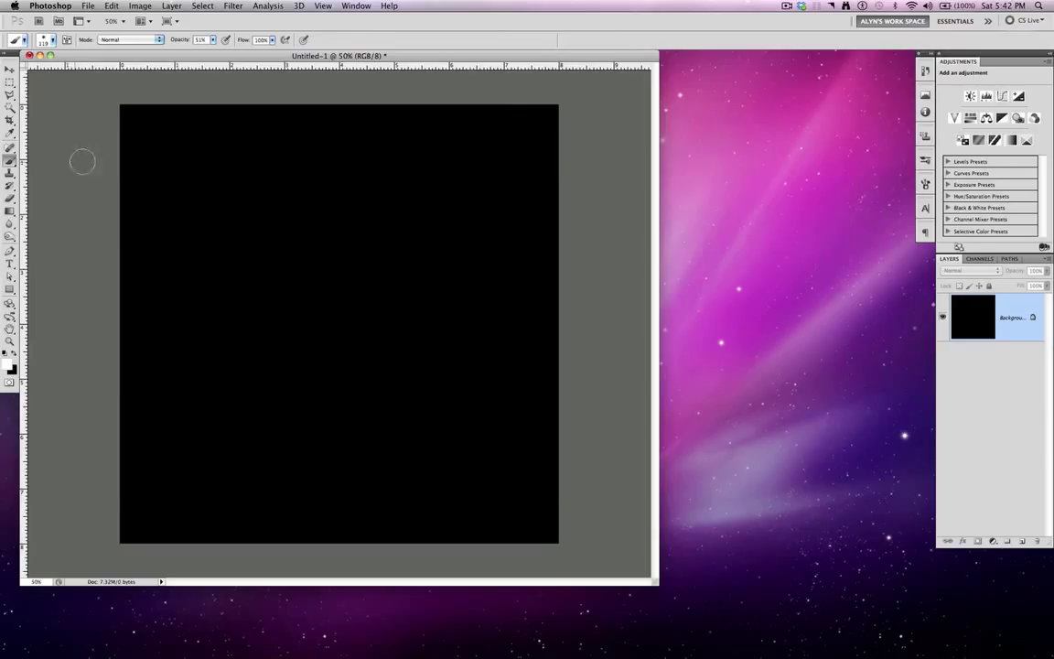
mouse_move(926, 187)
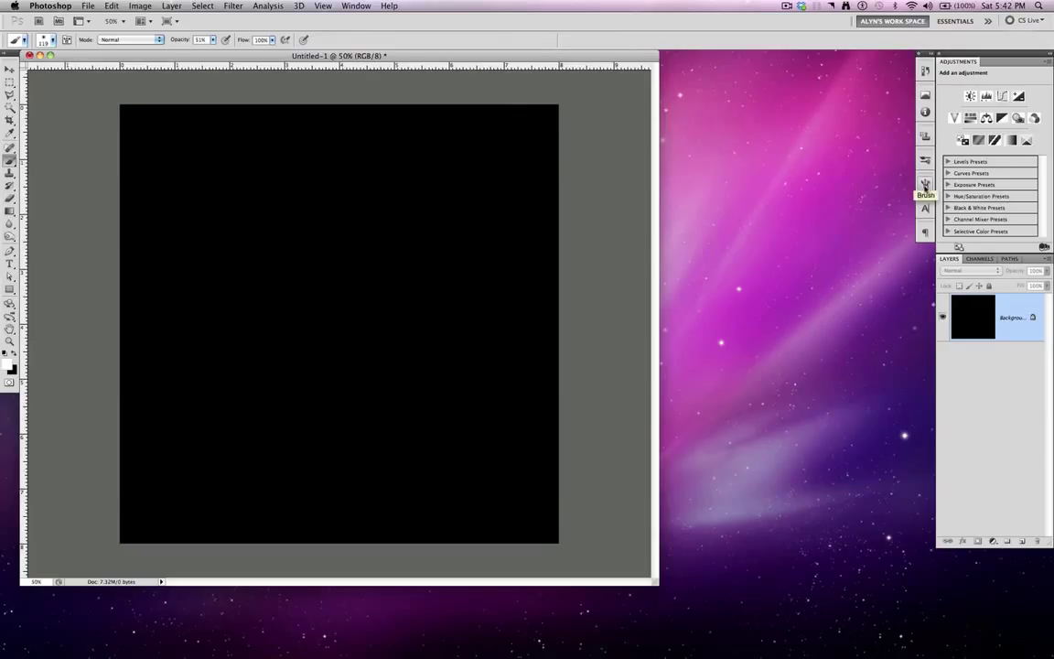
Select the Brush tool and enlarge its size from the right-click brush picker
left_click(926, 183)
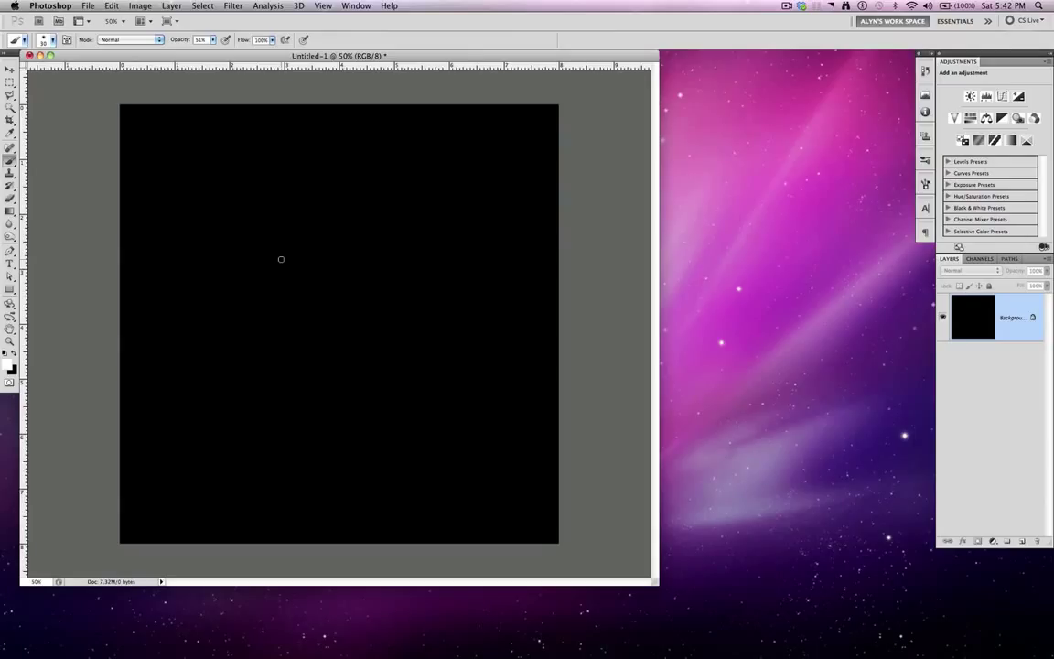
mouse_move(346, 264)
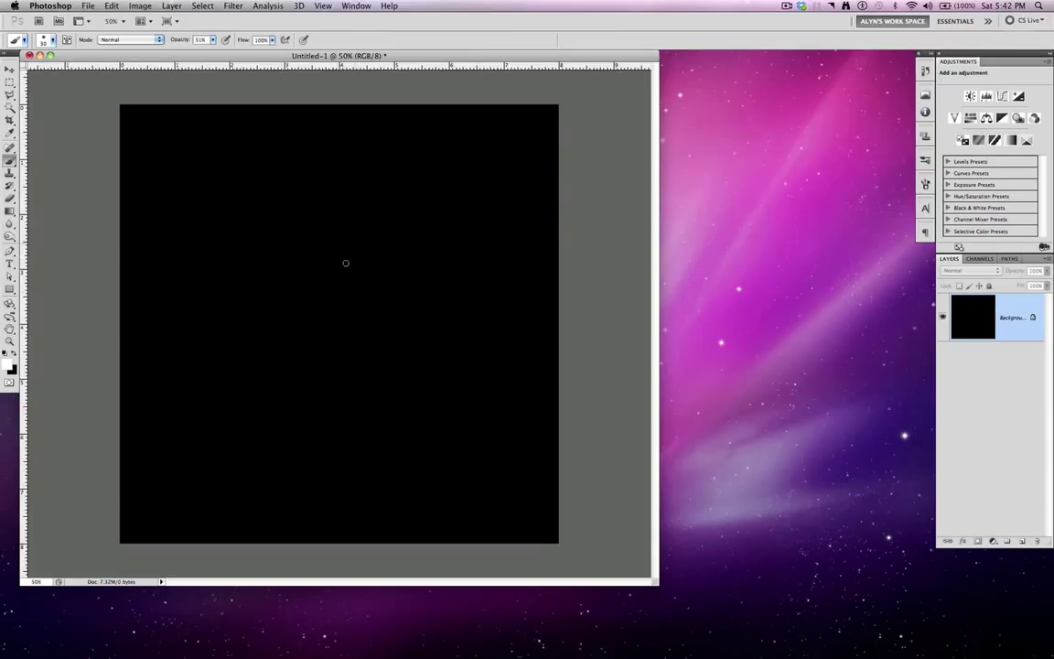
mouse_move(331, 289)
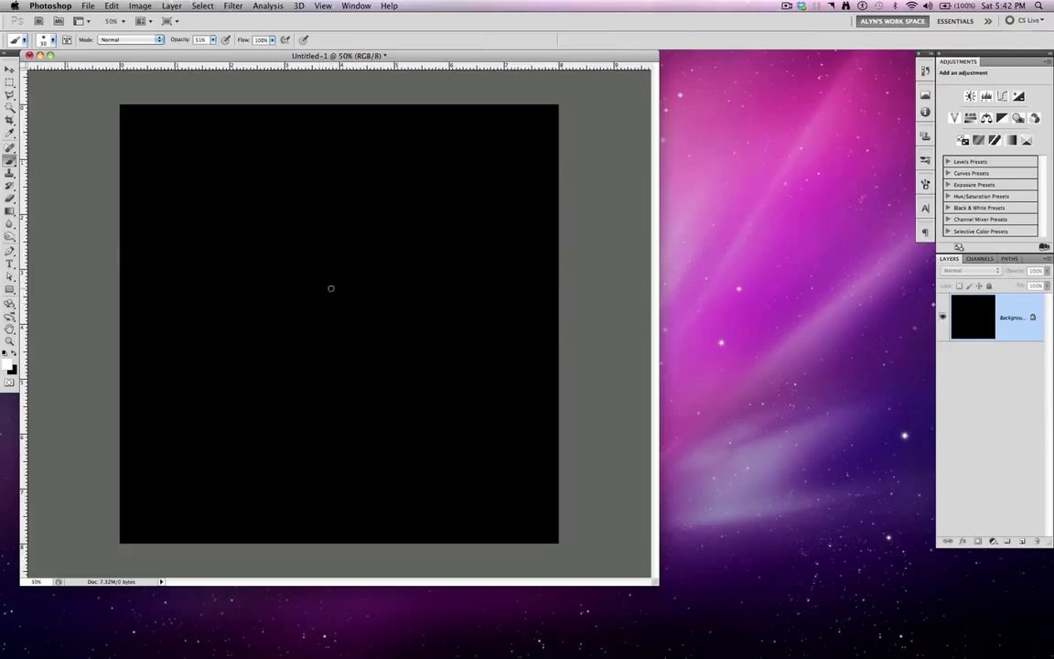
right_click(332, 289)
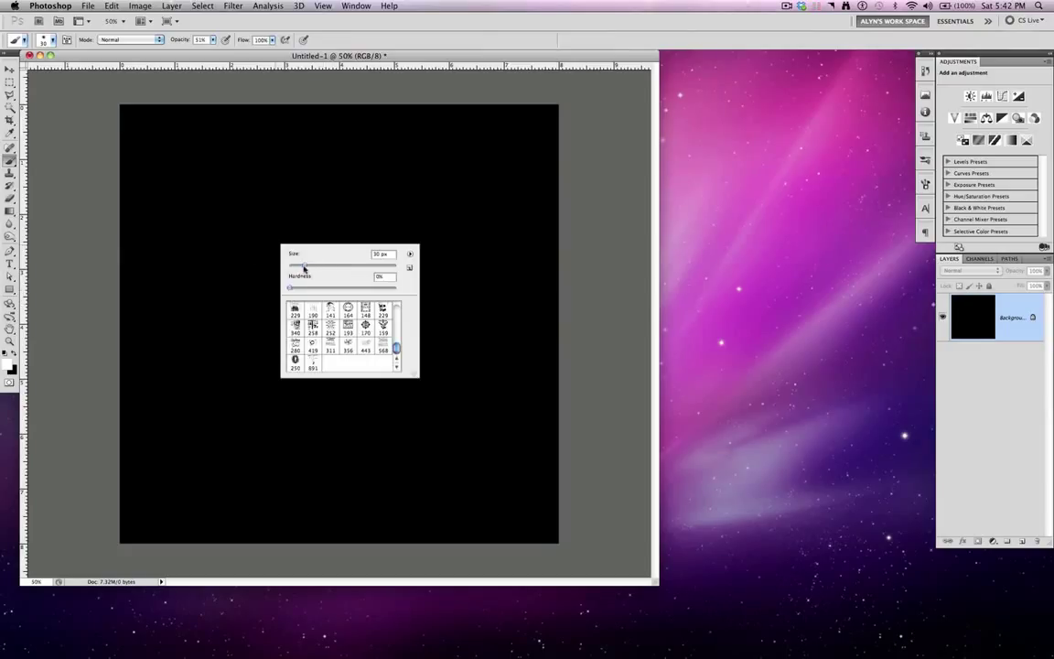
left_click_drag(304, 264, 340, 263)
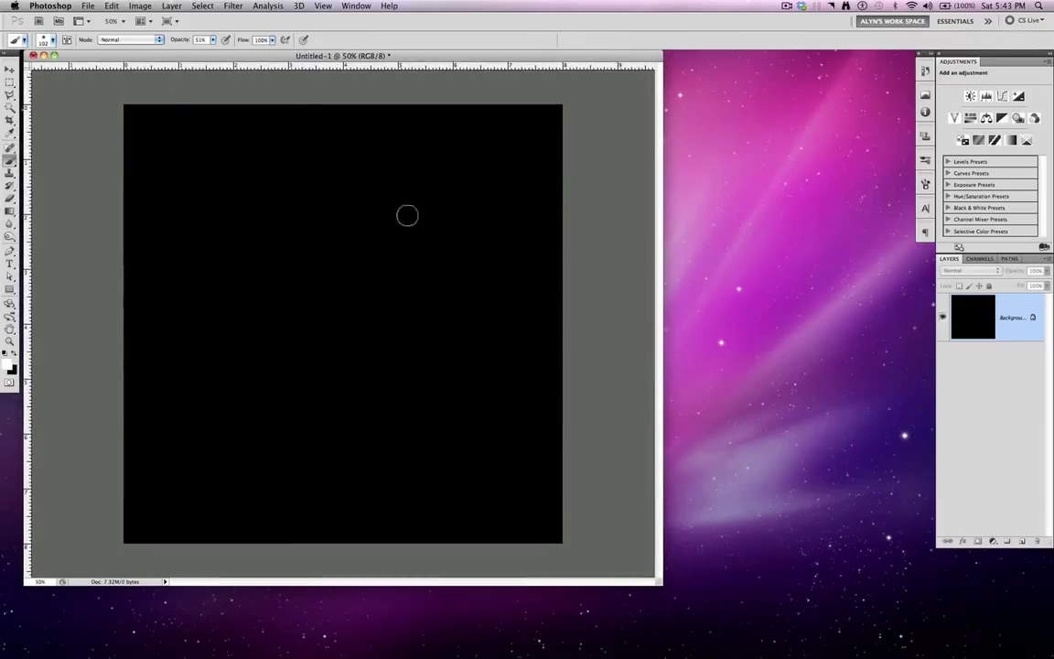
mouse_move(439, 339)
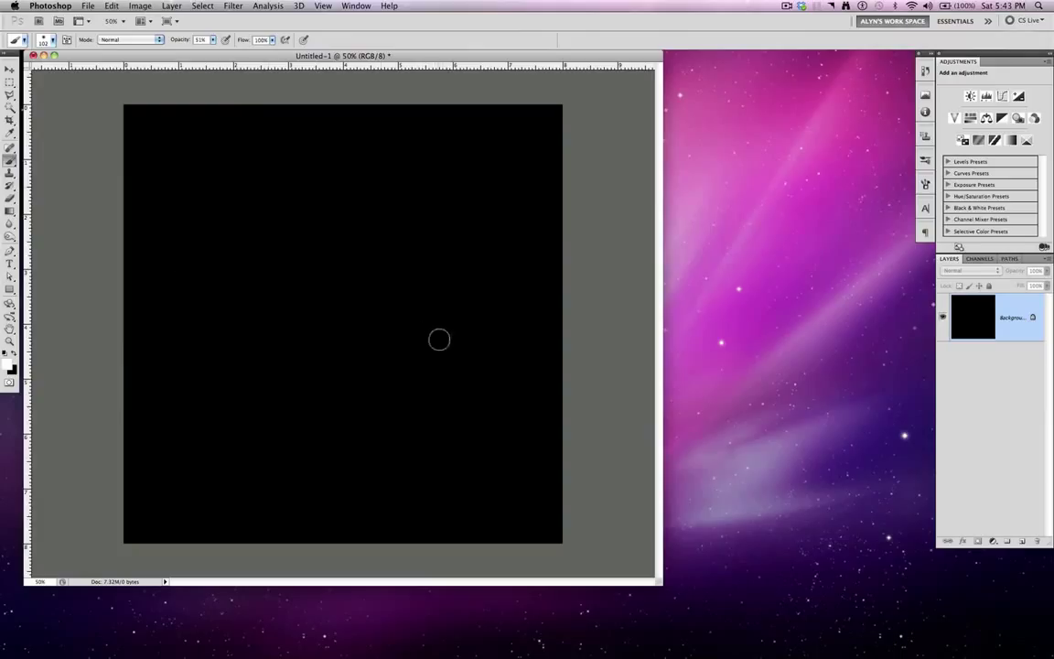
mouse_move(322, 329)
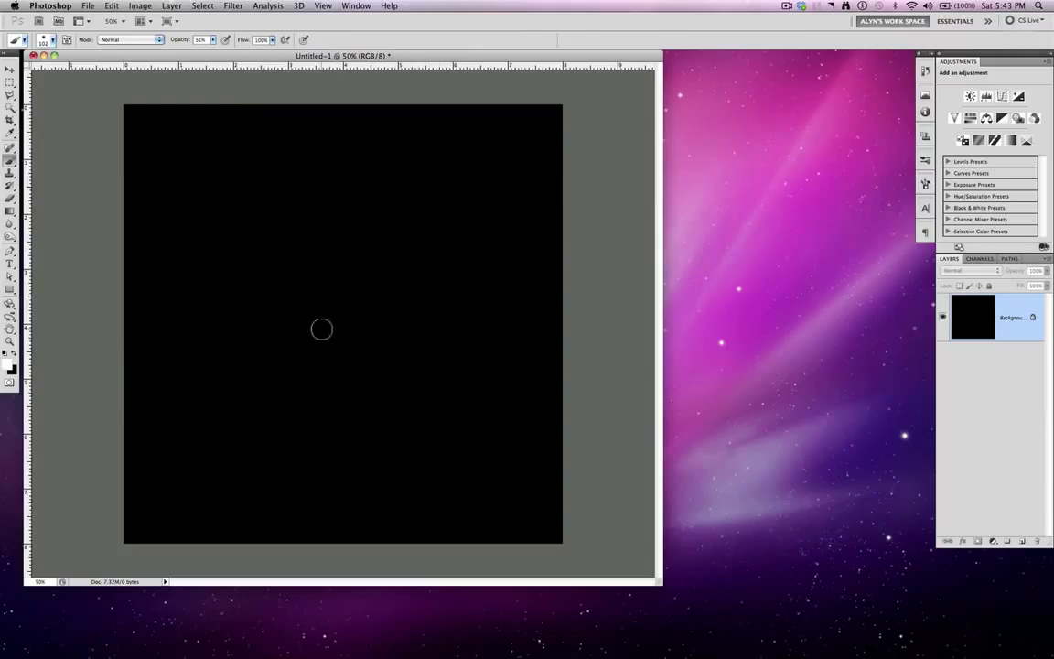
mouse_move(201, 252)
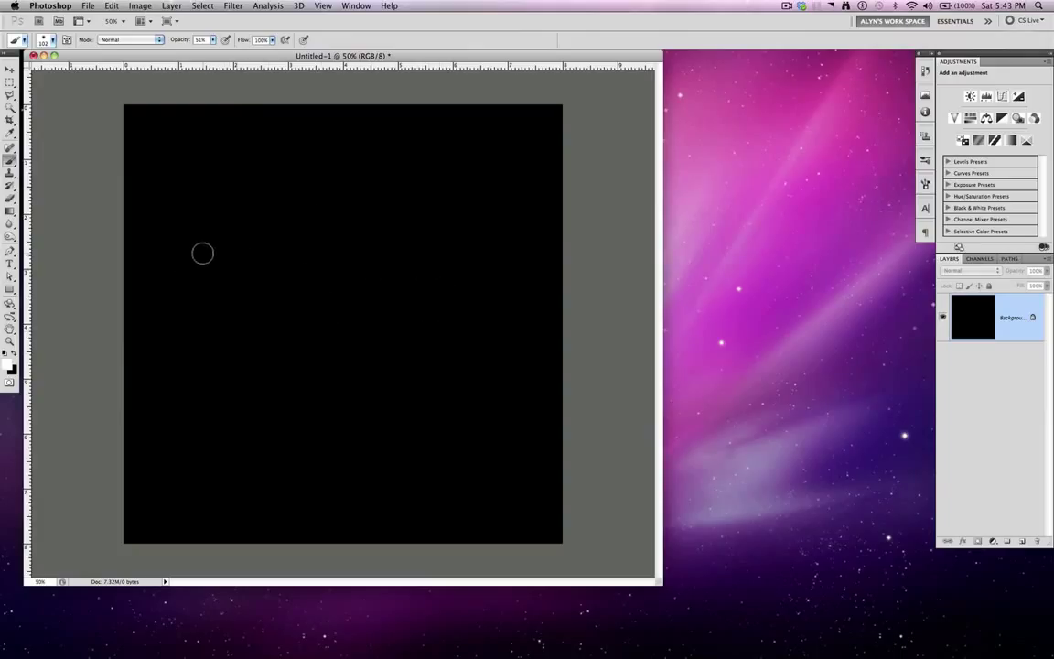
mouse_move(278, 194)
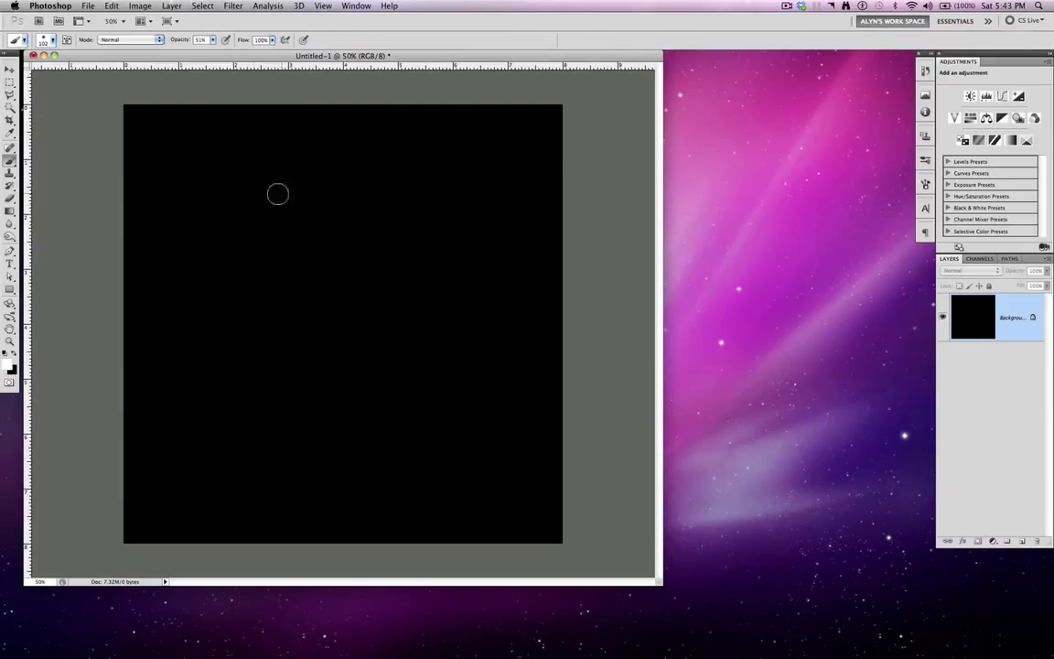
mouse_move(377, 293)
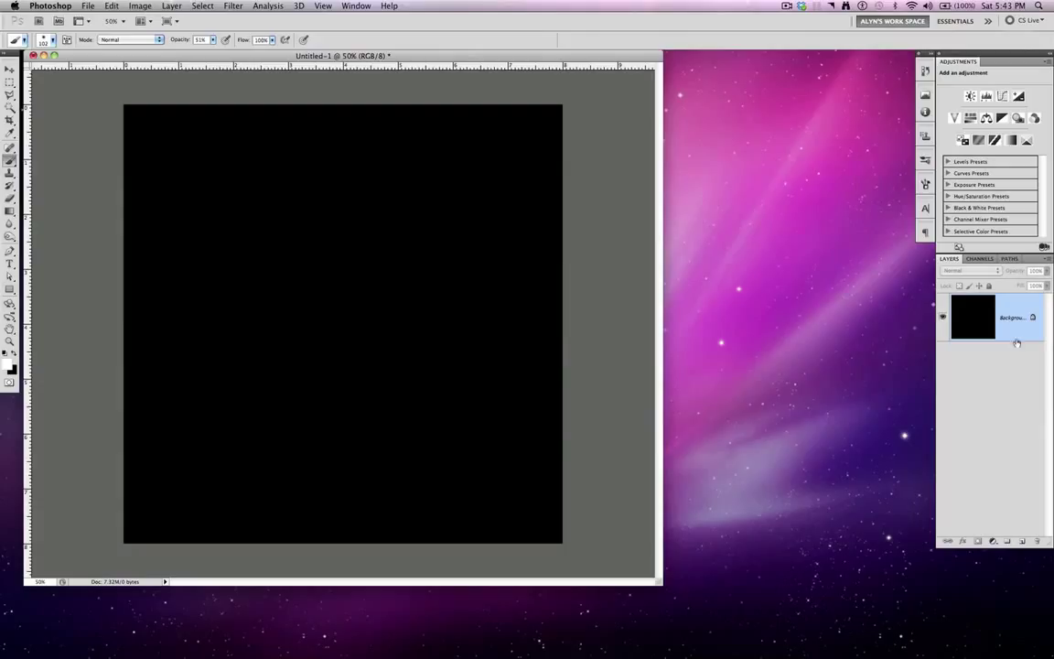
mouse_move(1025, 509)
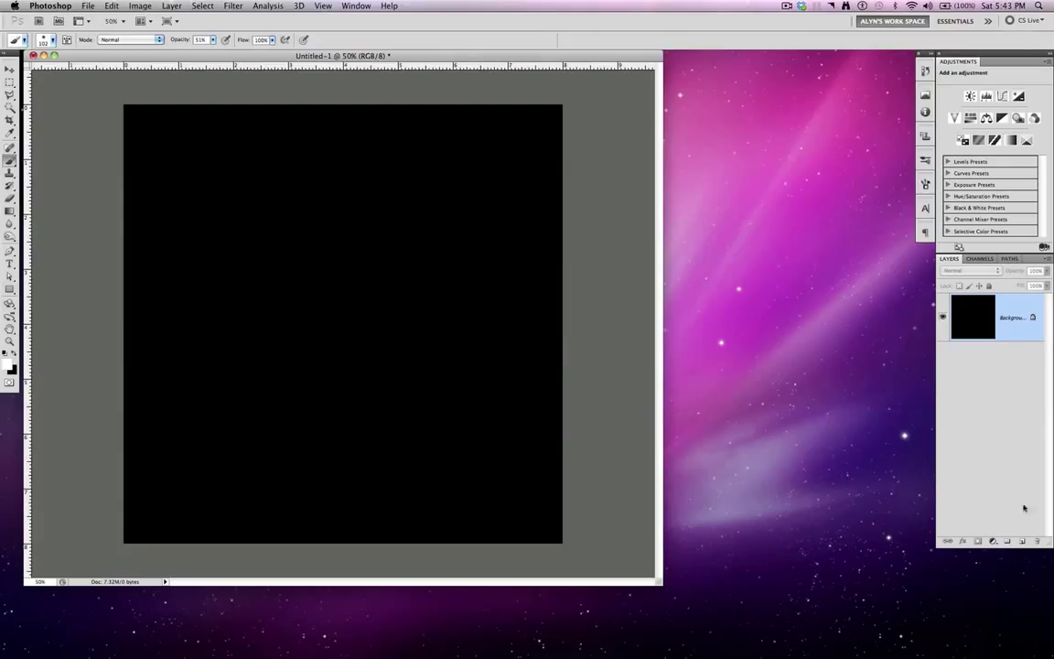
left_click(1025, 542)
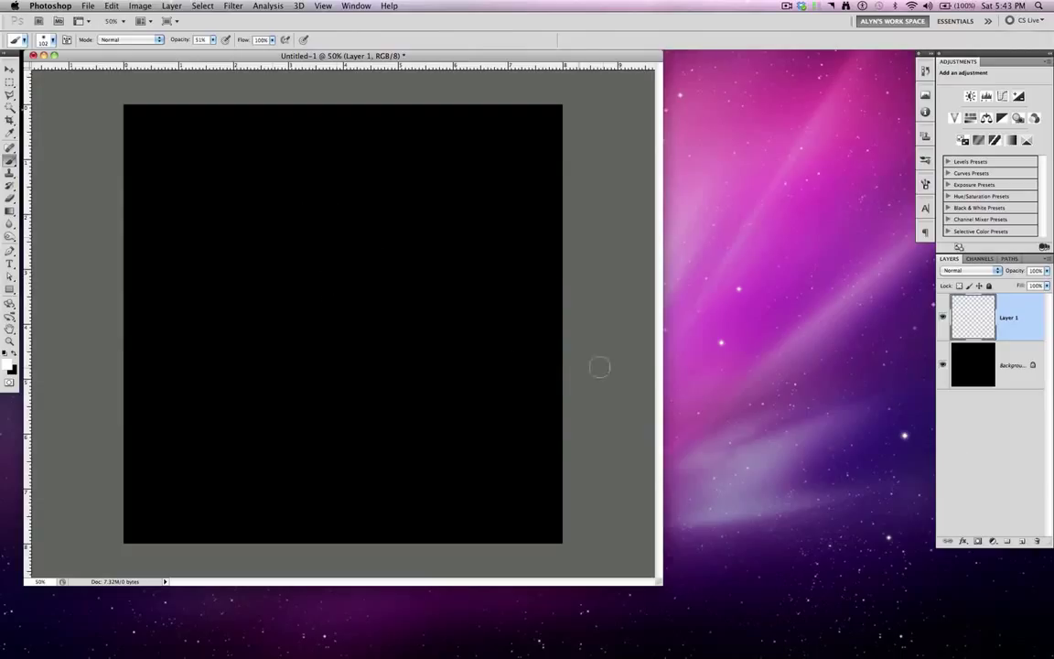
mouse_move(301, 315)
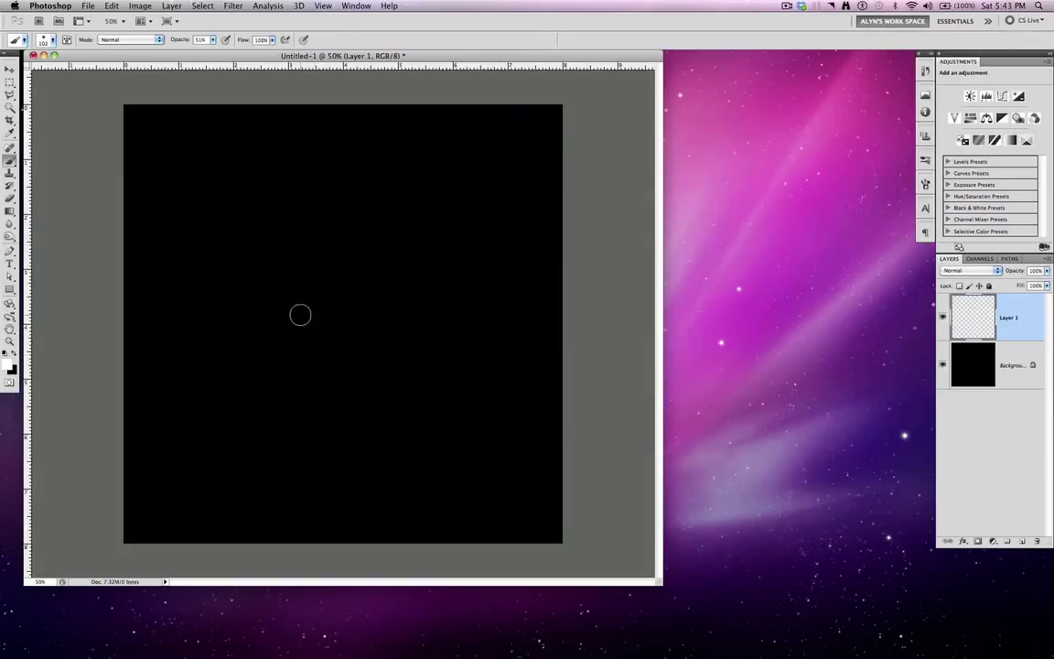
mouse_move(491, 338)
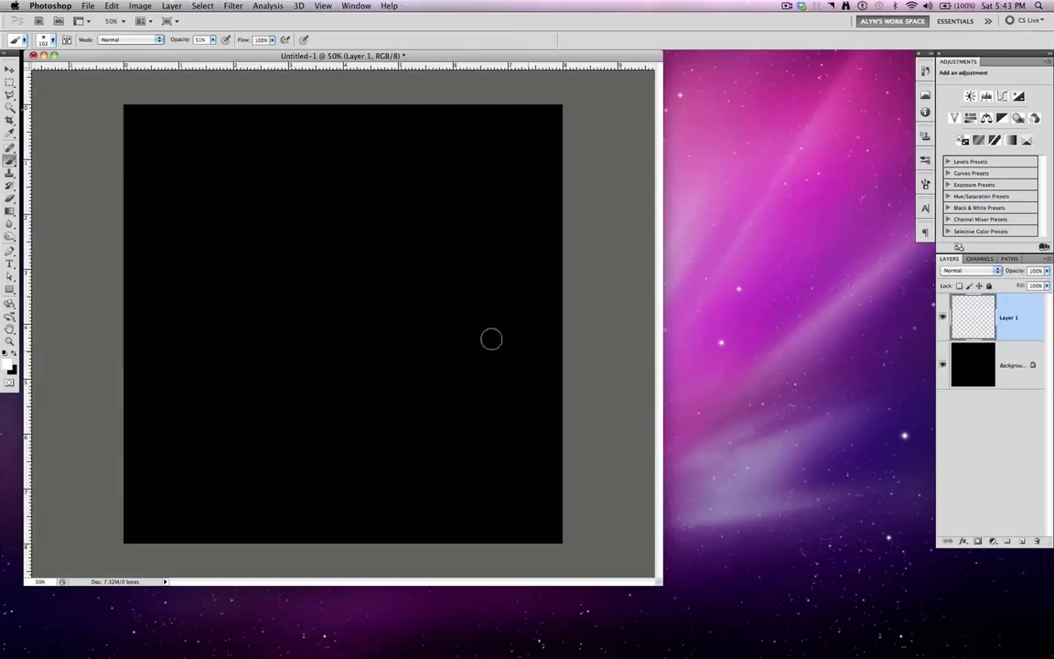
mouse_move(252, 315)
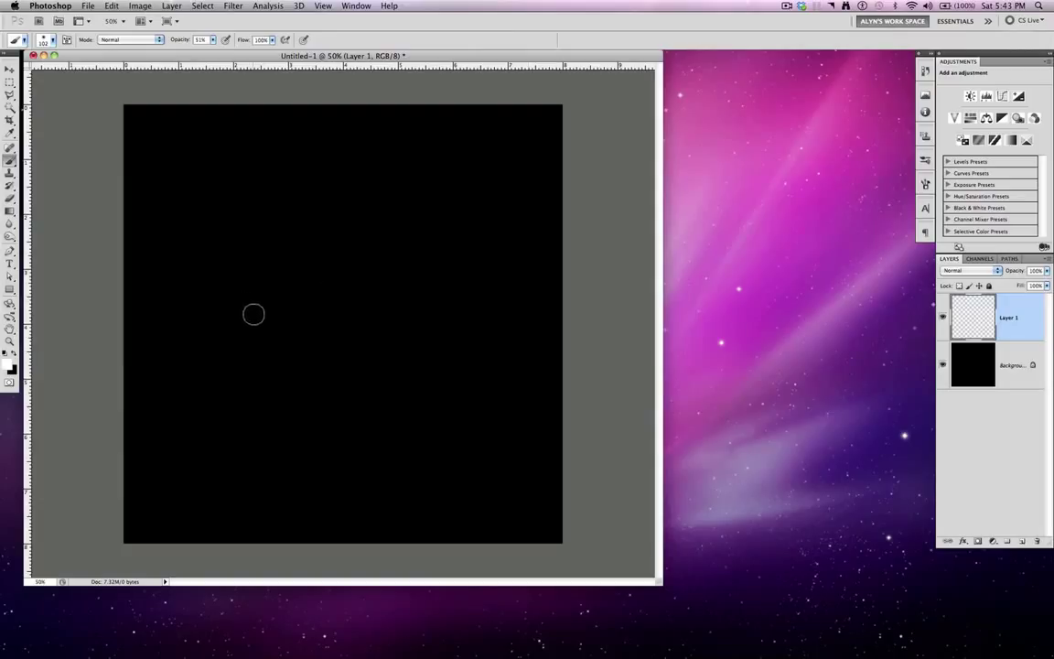
mouse_move(245, 301)
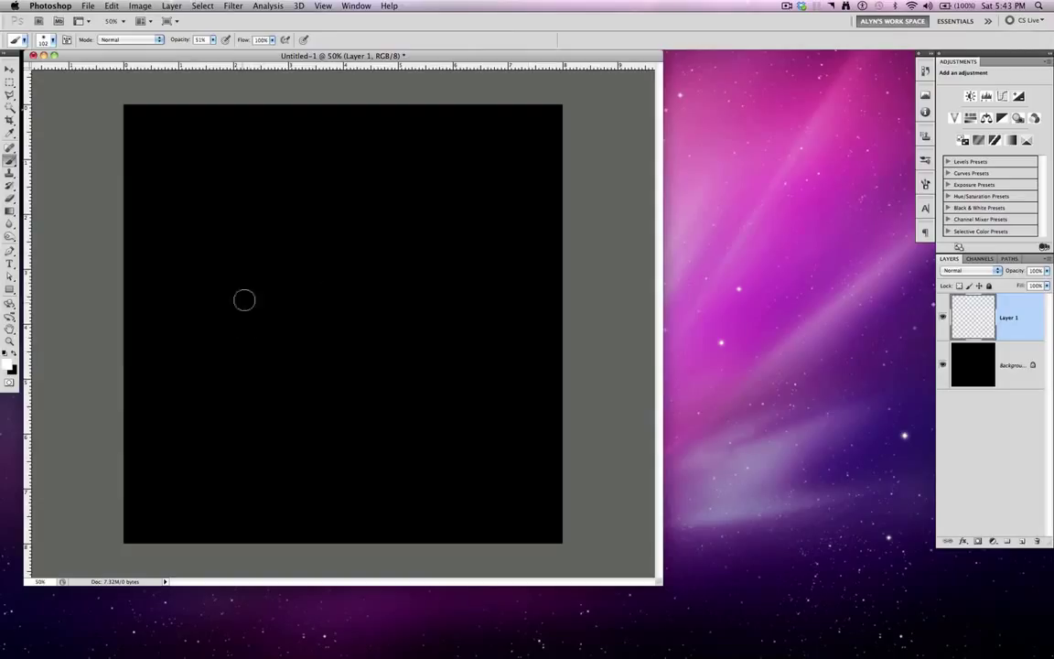
mouse_move(249, 302)
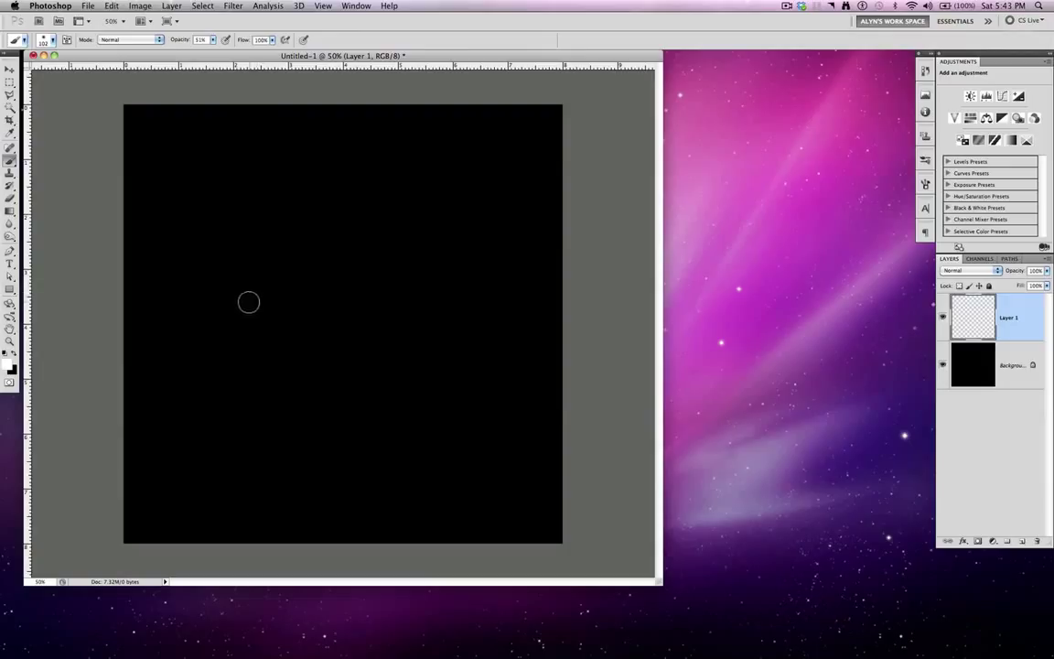
mouse_move(252, 227)
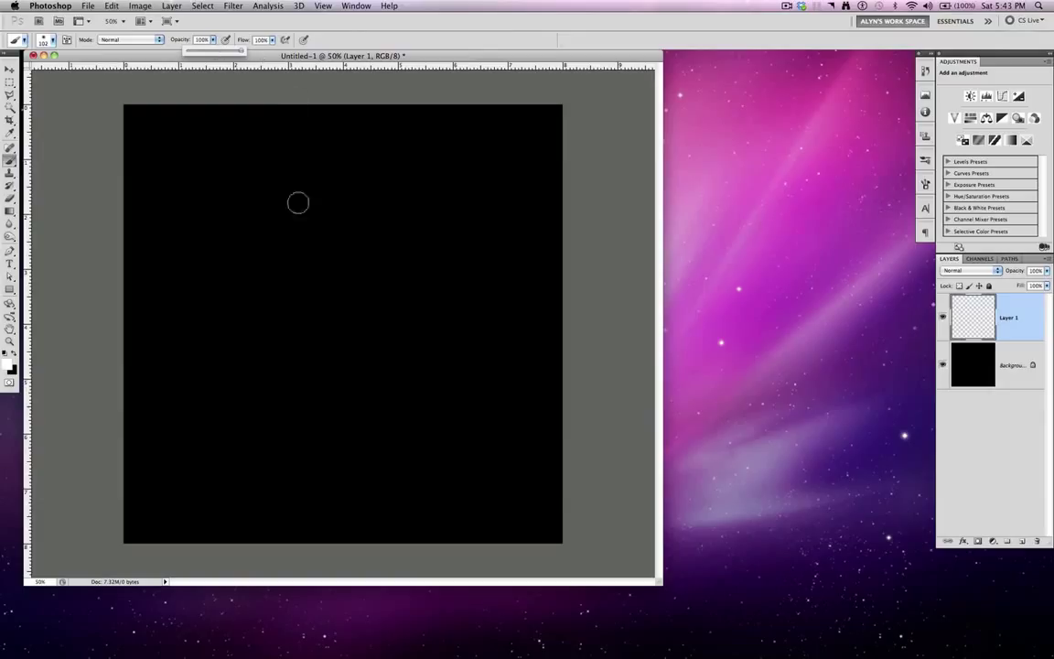
mouse_move(279, 205)
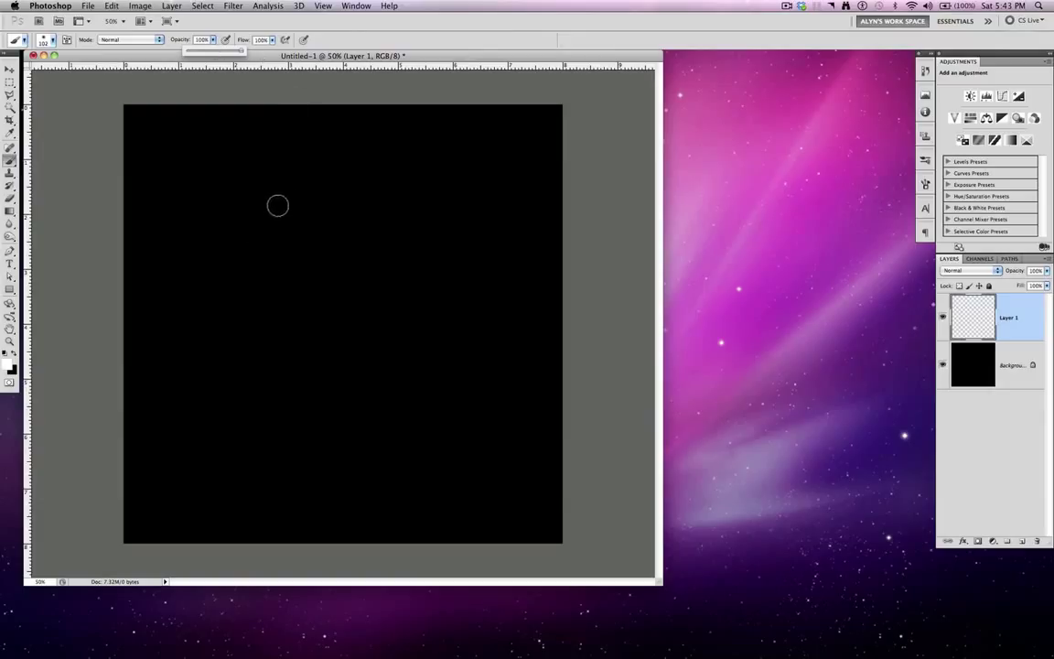
Paint a rough white circle on Layer 1, then repaint it into a thick, even soft-edged ring
left_click_drag(278, 205, 474, 291)
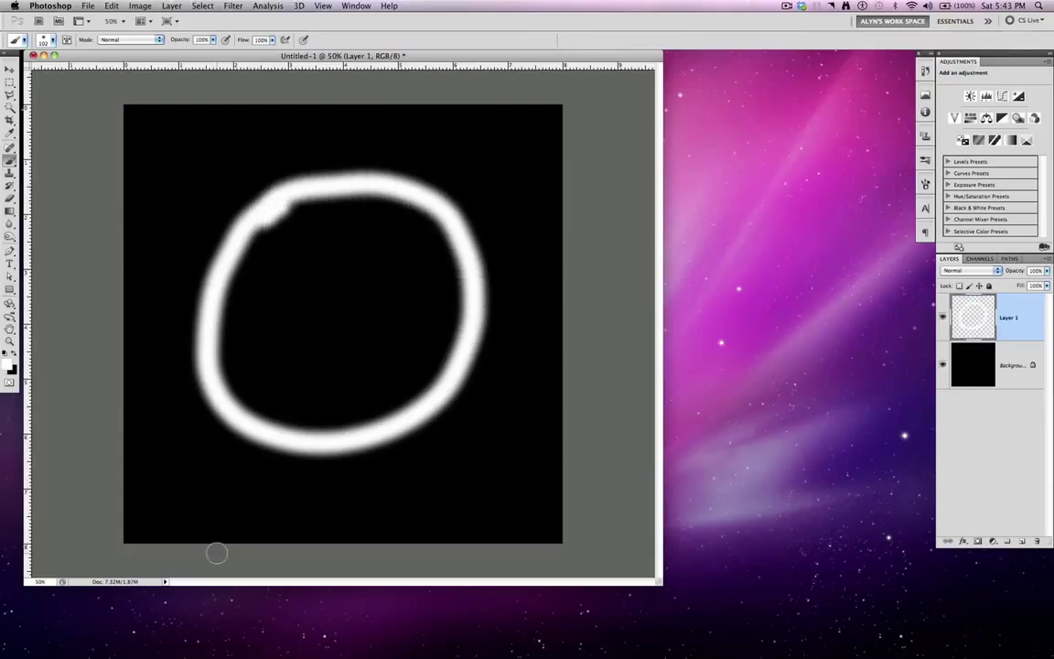
mouse_move(271, 300)
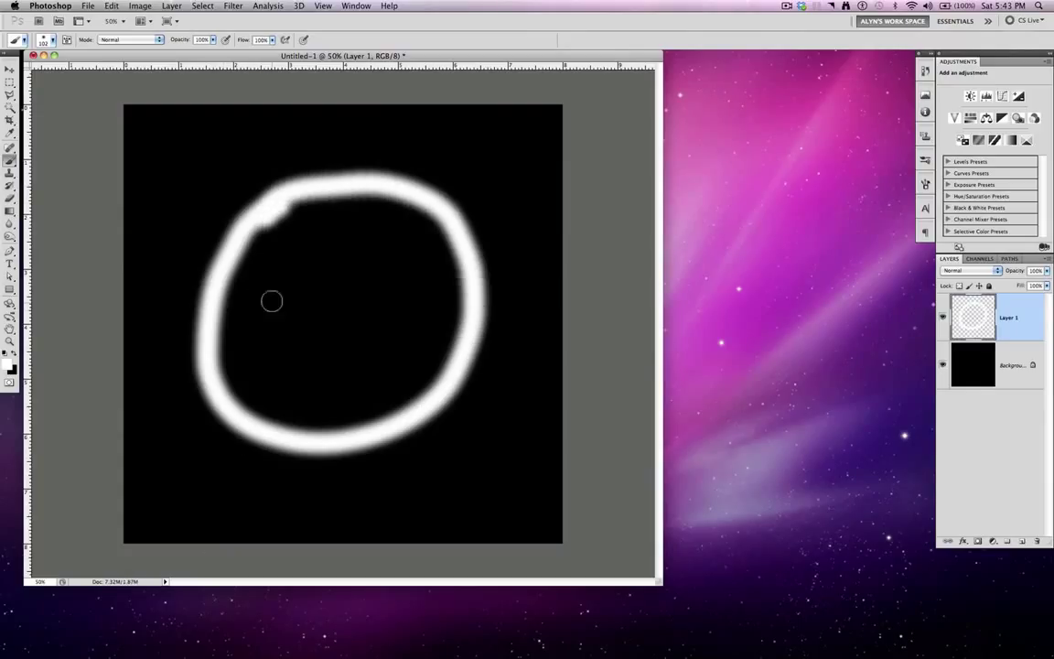
mouse_move(326, 300)
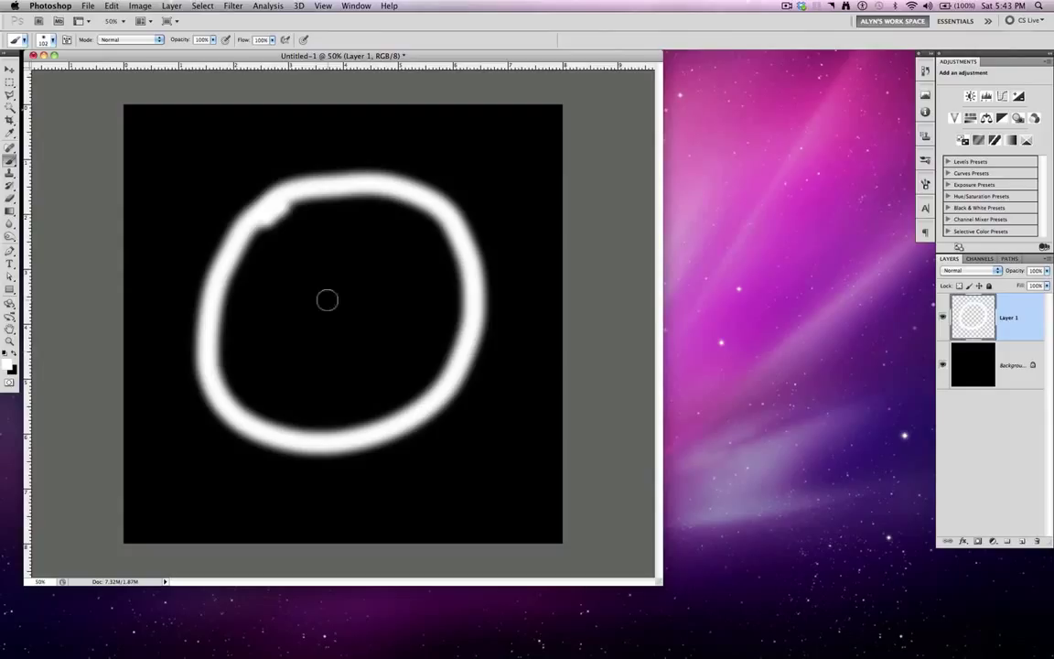
mouse_move(411, 322)
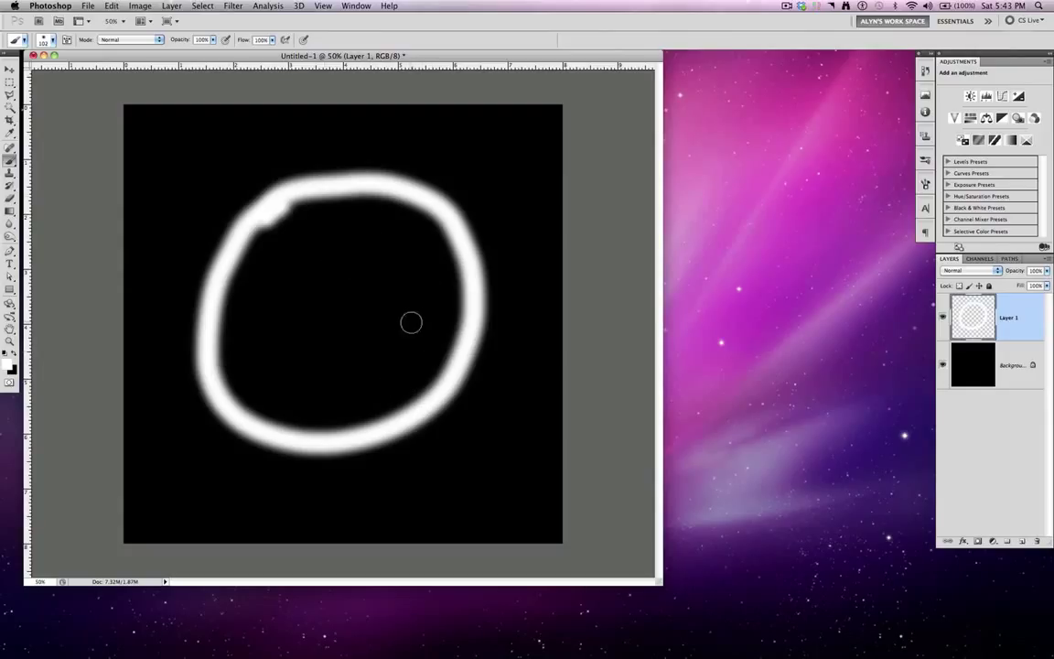
mouse_move(249, 315)
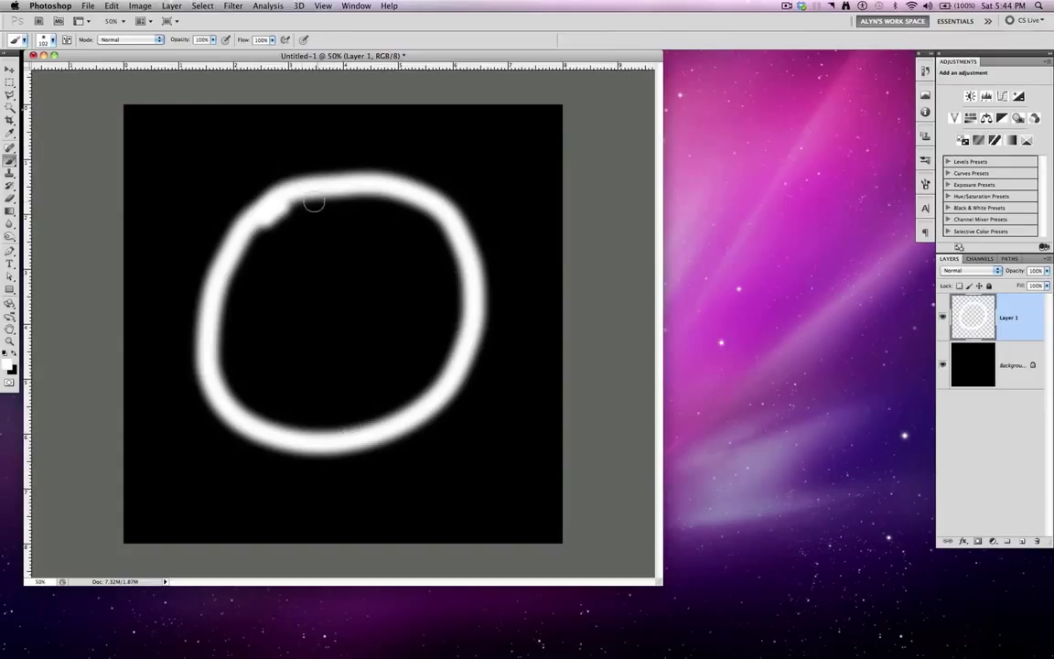
left_click_drag(315, 201, 210, 315)
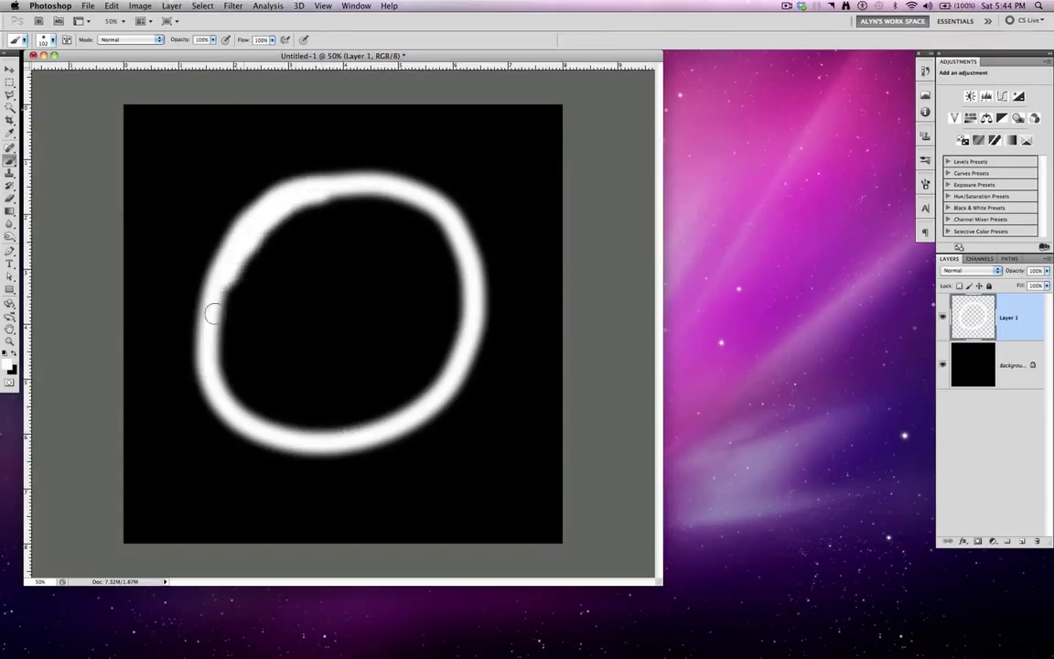
left_click_drag(210, 315, 380, 181)
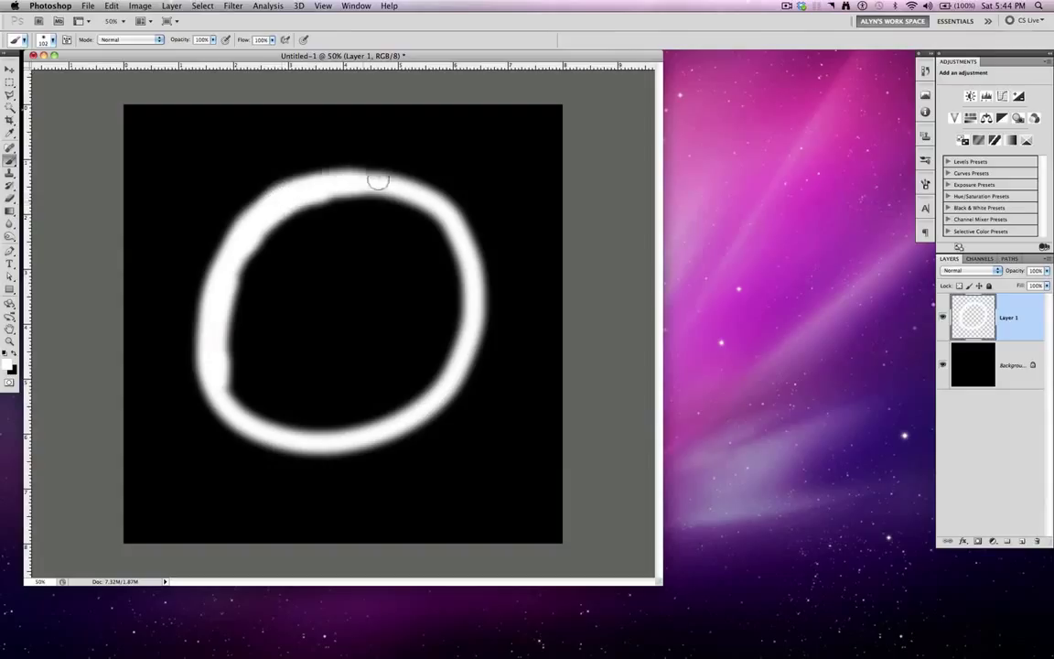
left_click_drag(377, 179, 467, 322)
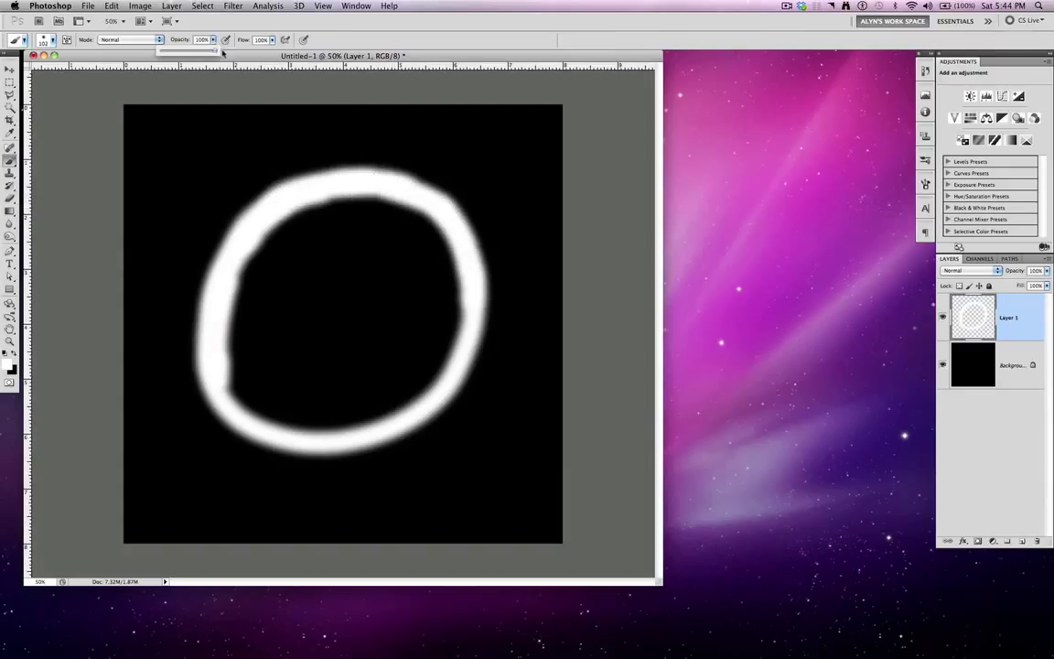
left_click_drag(210, 48, 199, 48)
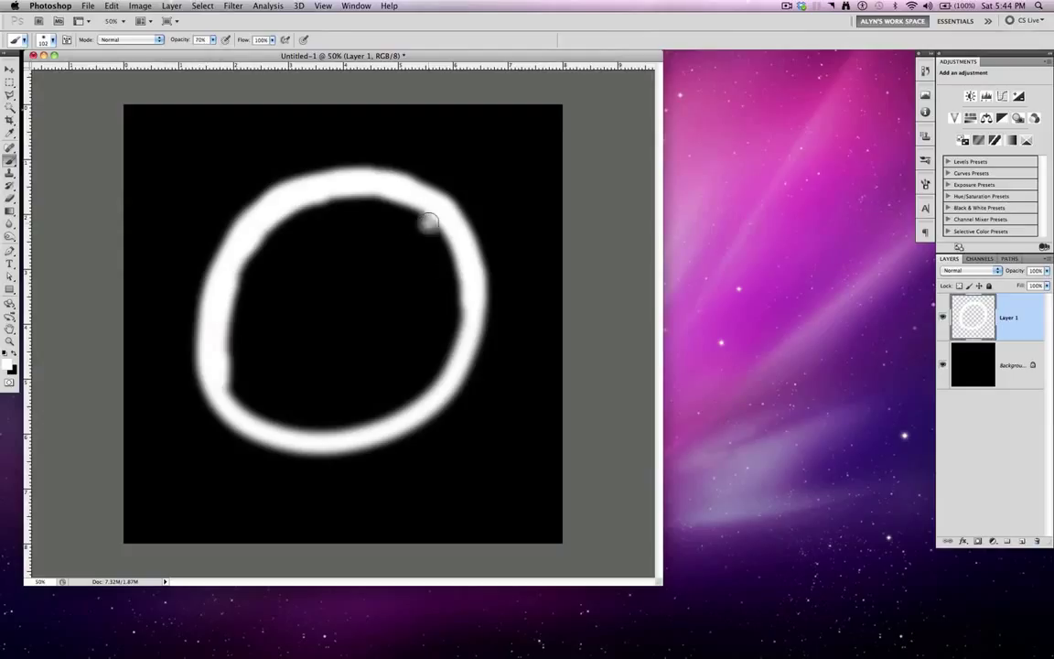
left_click_drag(428, 223, 310, 432)
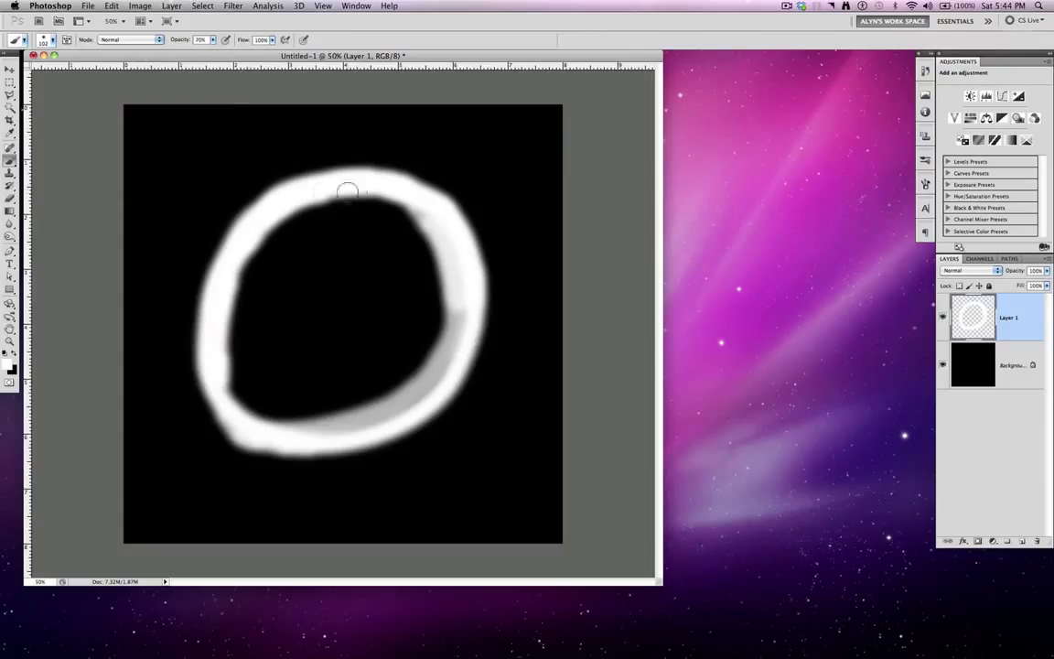
left_click_drag(348, 189, 227, 326)
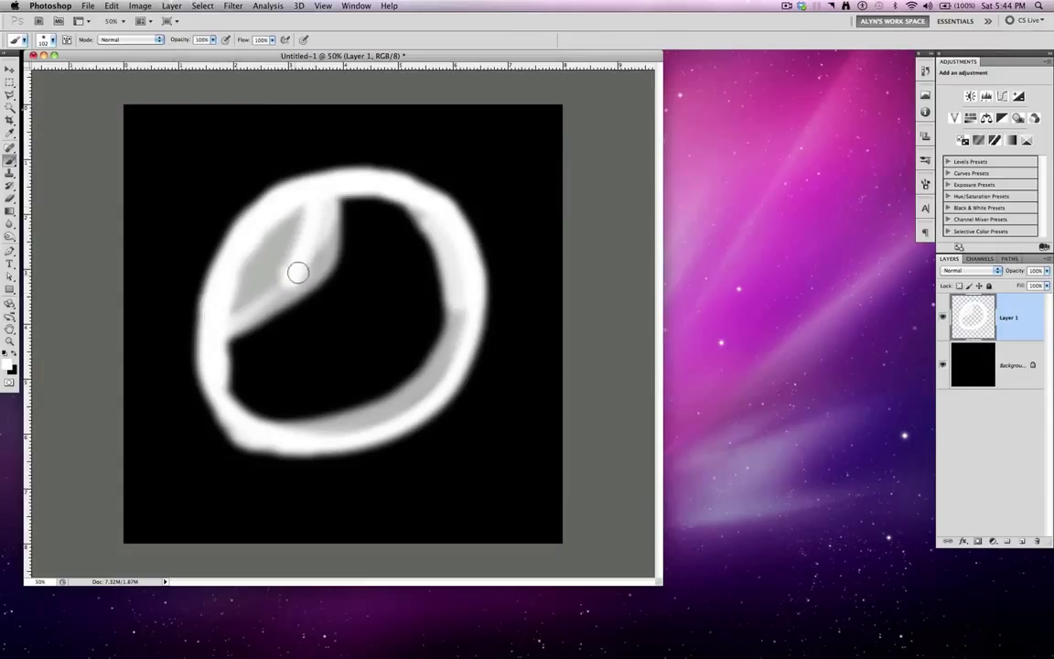
Add a white crescent highlight inside the ring's upper-left edge, extending down its left side
left_click_drag(298, 273, 256, 277)
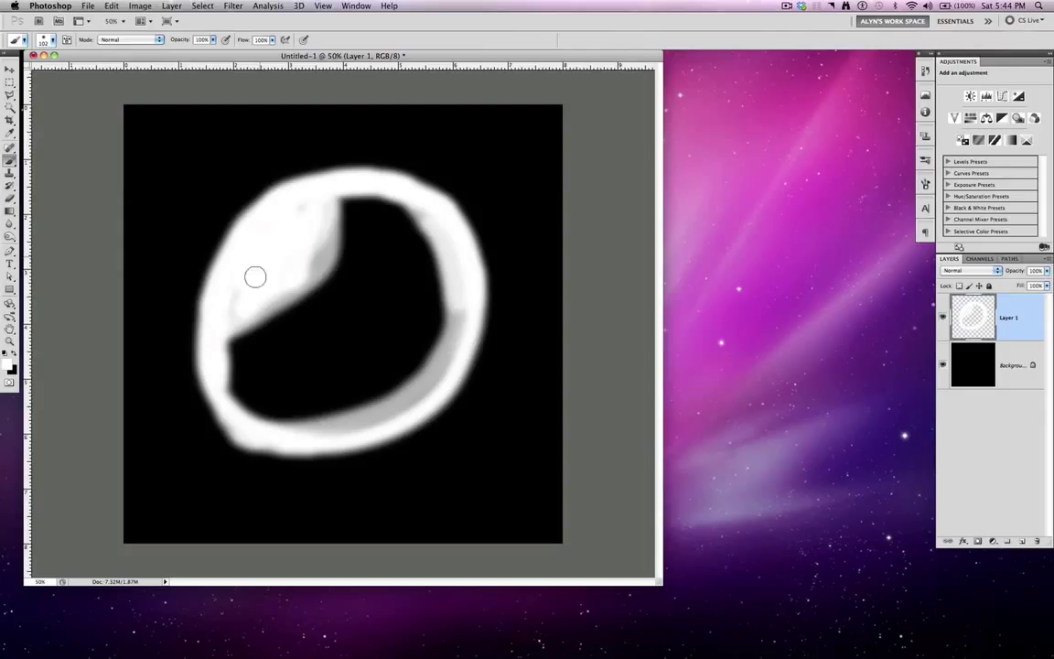
left_click_drag(255, 277, 234, 328)
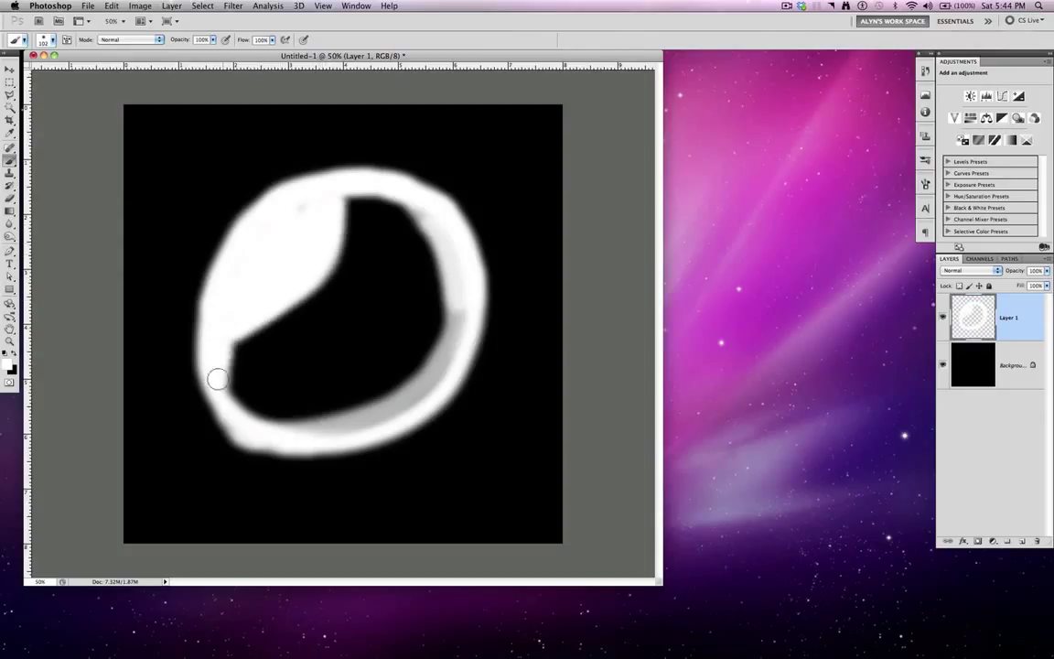
left_click_drag(218, 379, 414, 181)
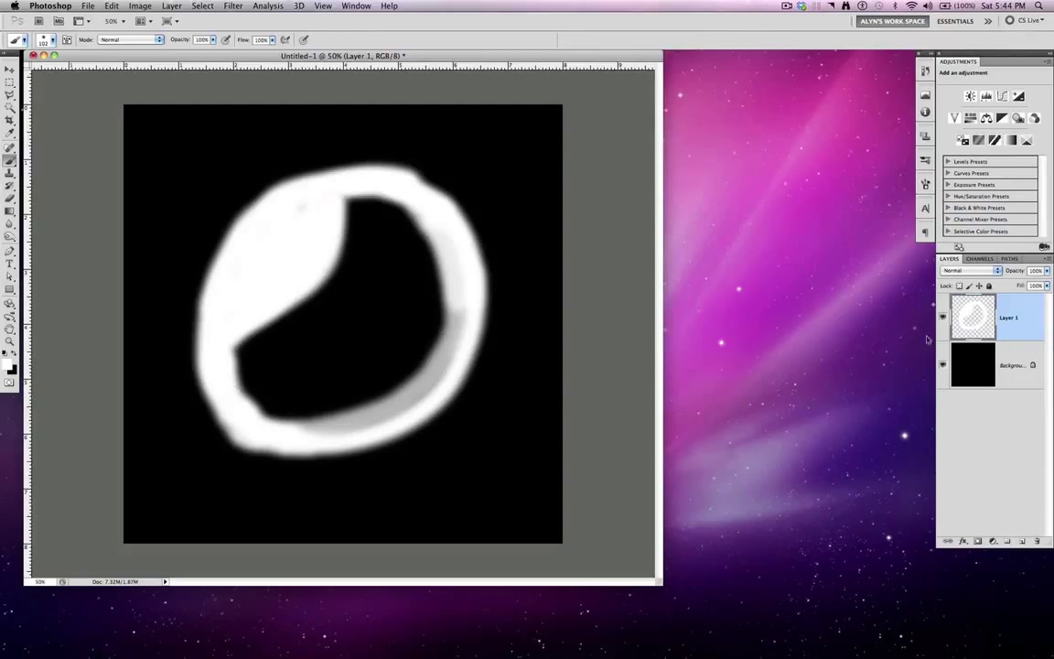
mouse_move(410, 103)
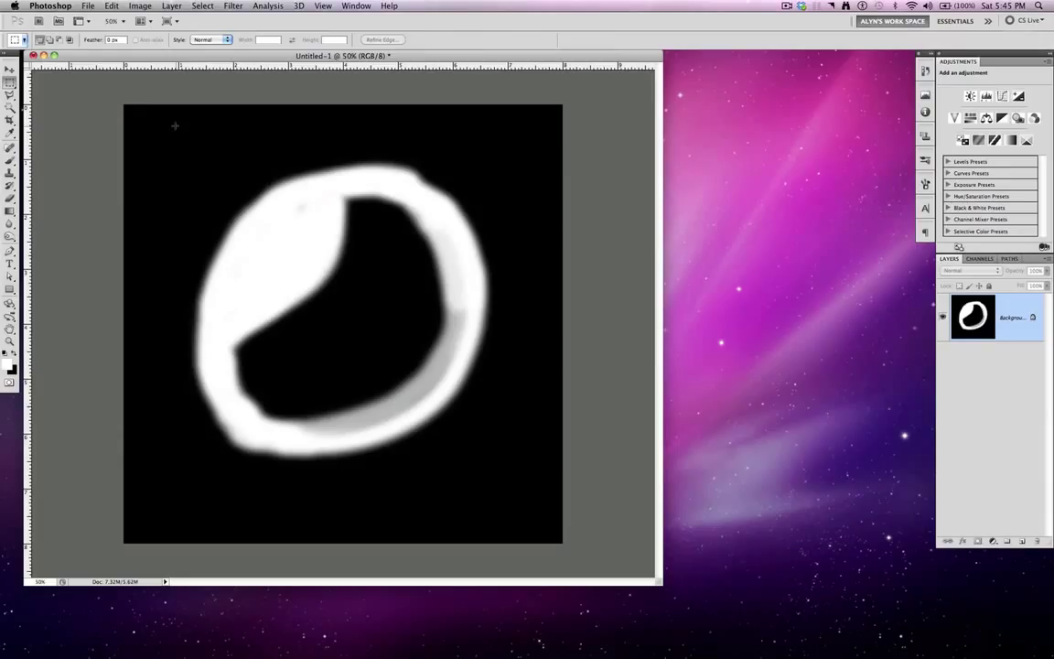
Marquee-select a square around the ring and crop the flattened image to it
left_click_drag(176, 124, 218, 169)
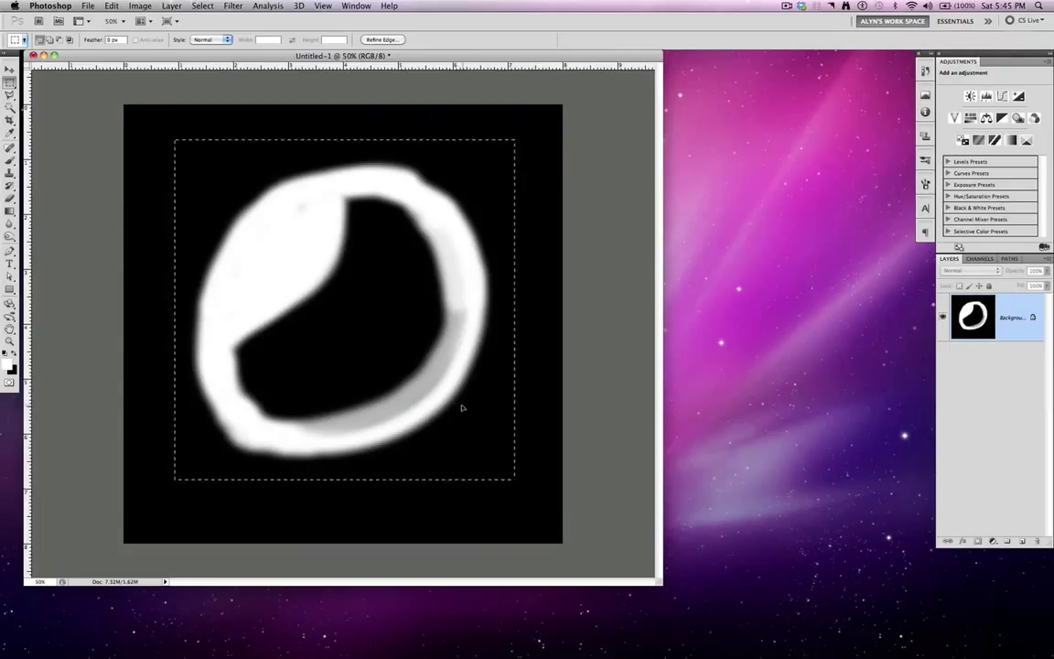
left_click(140, 5)
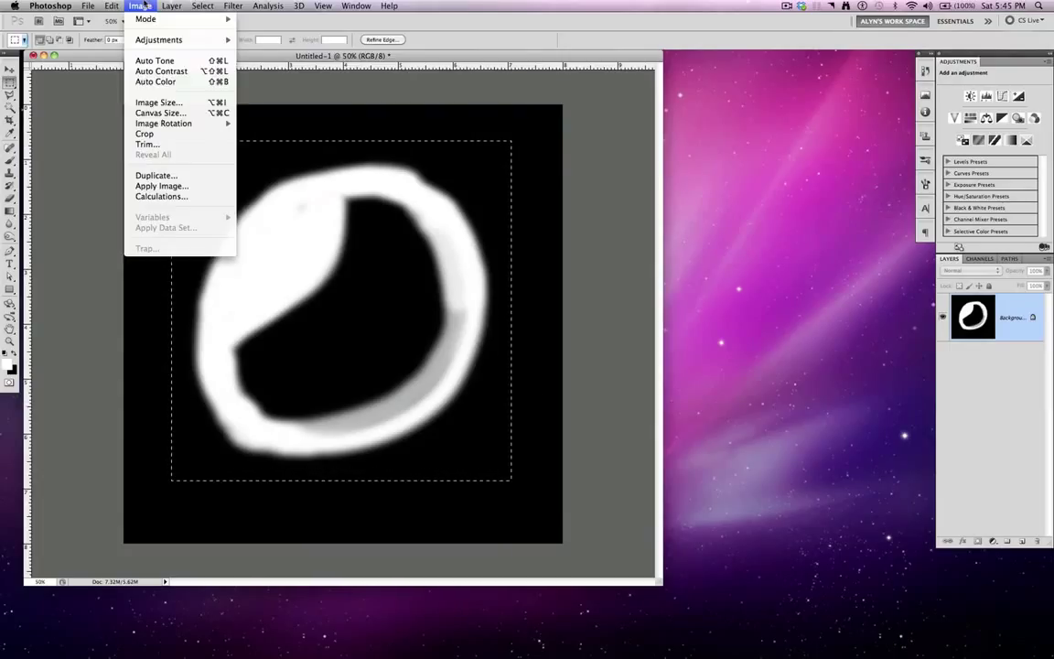
mouse_move(163, 125)
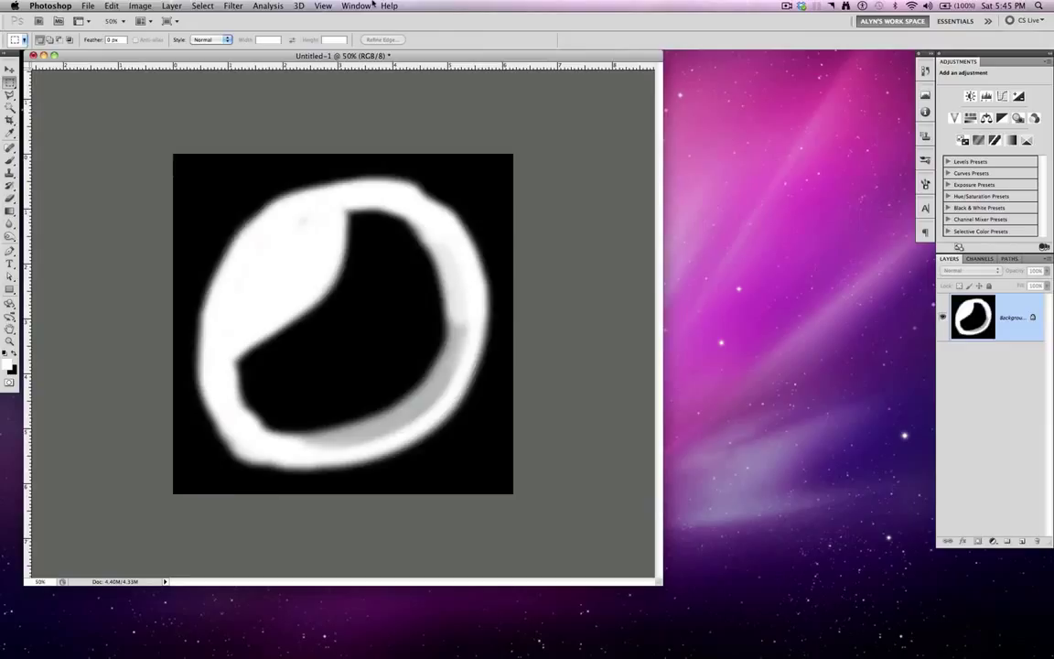
Invert the colours (Cmd+I) so the ring becomes black on white
key("cmd+i")
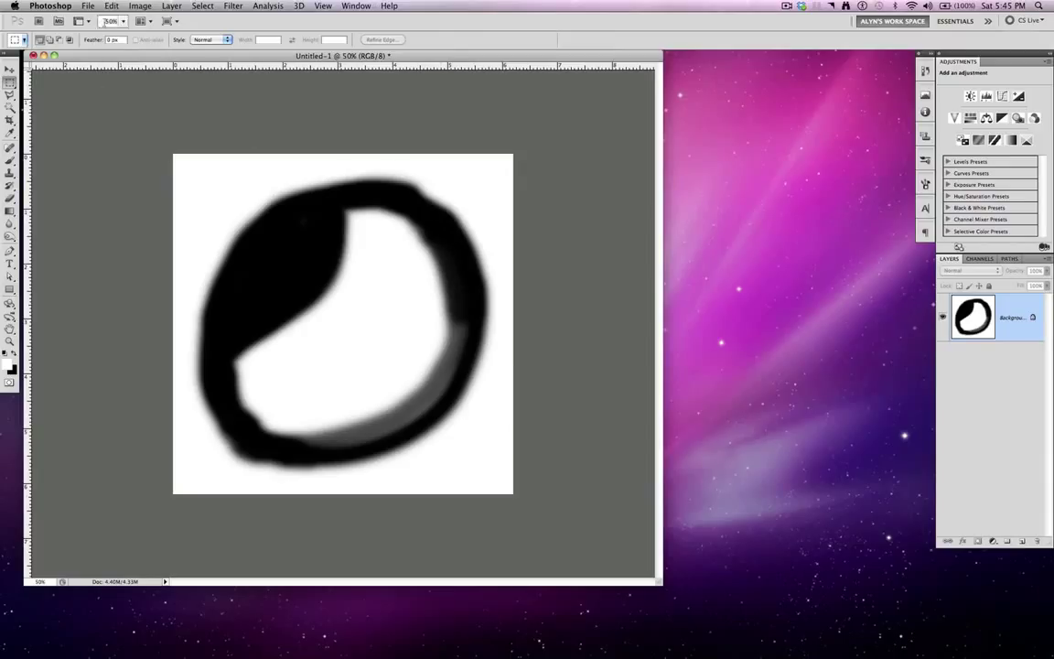
Define the inverted ring as a brush preset named 'Bad Bubble Brush'
left_click(110, 8)
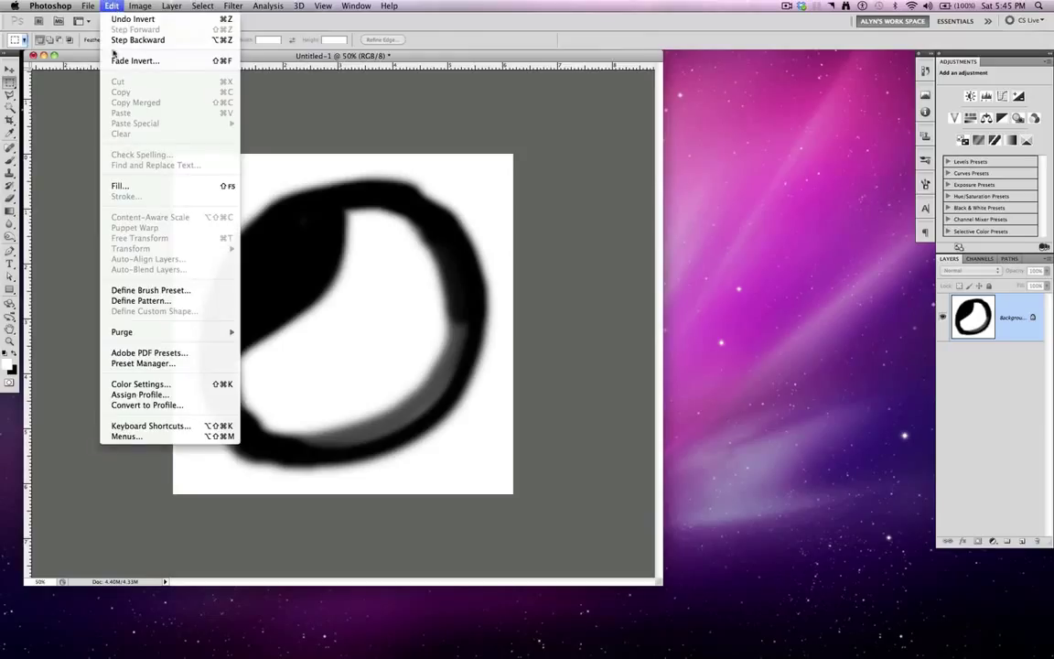
mouse_move(172, 290)
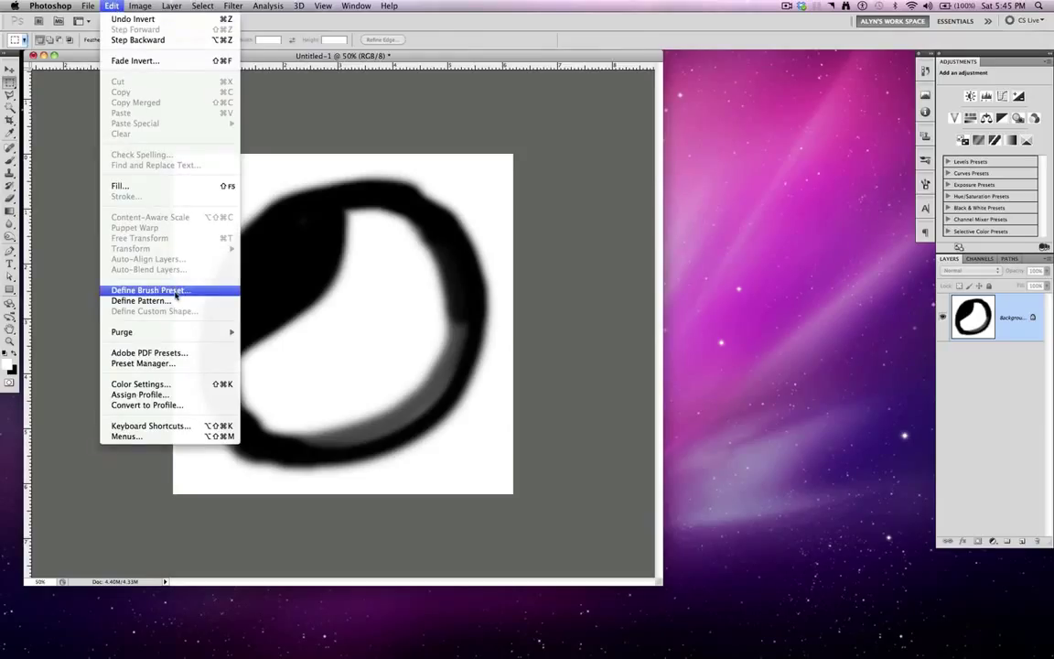
mouse_move(141, 300)
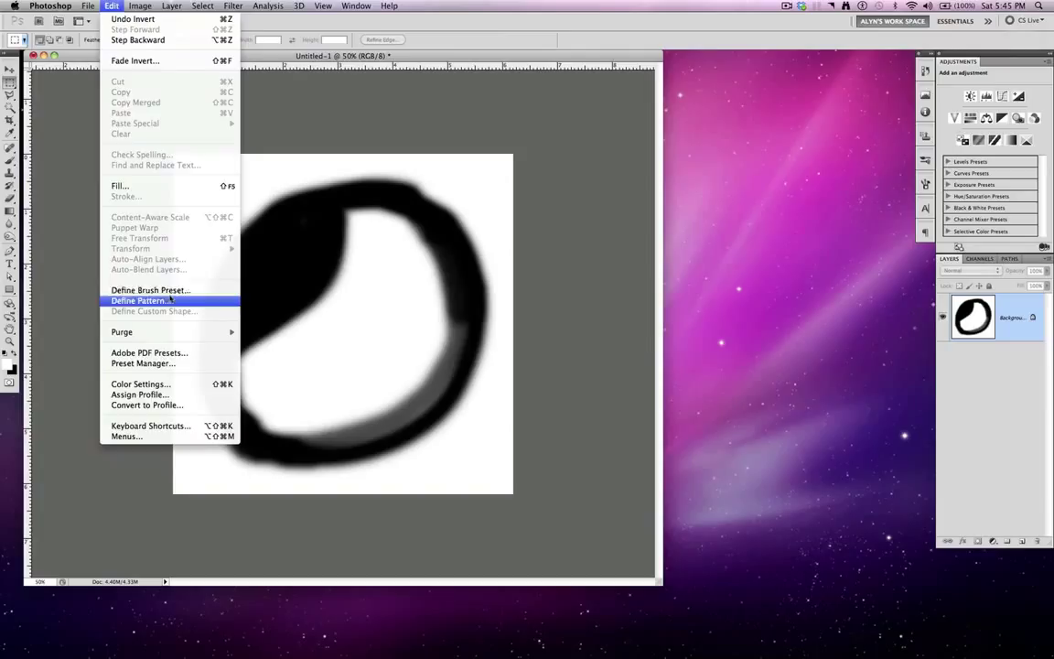
left_click(150, 289)
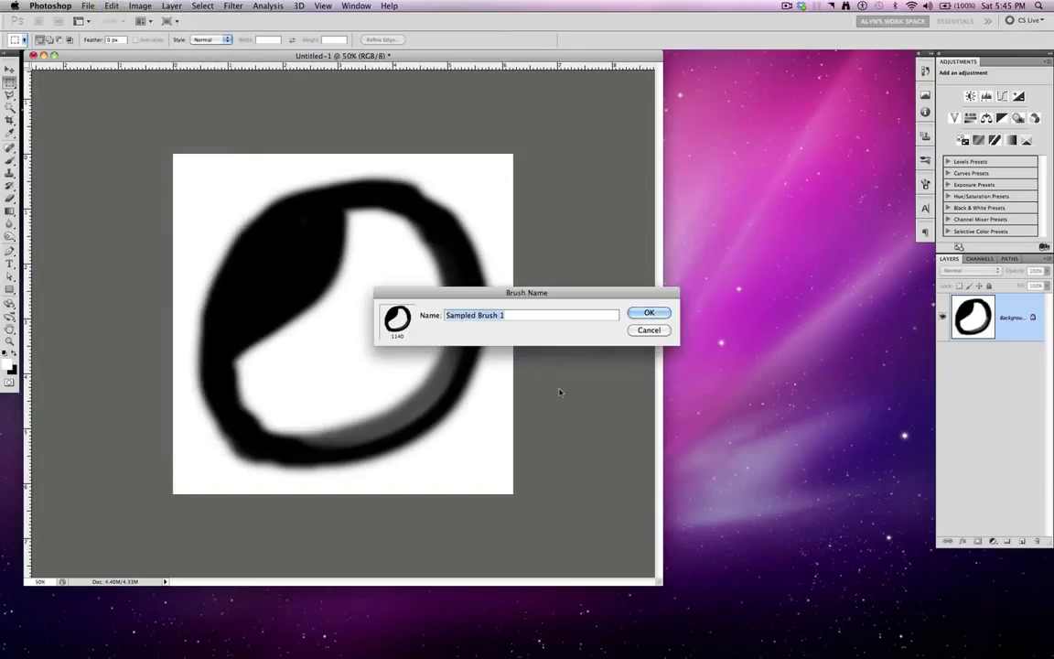
type("Bab Bubble Br")
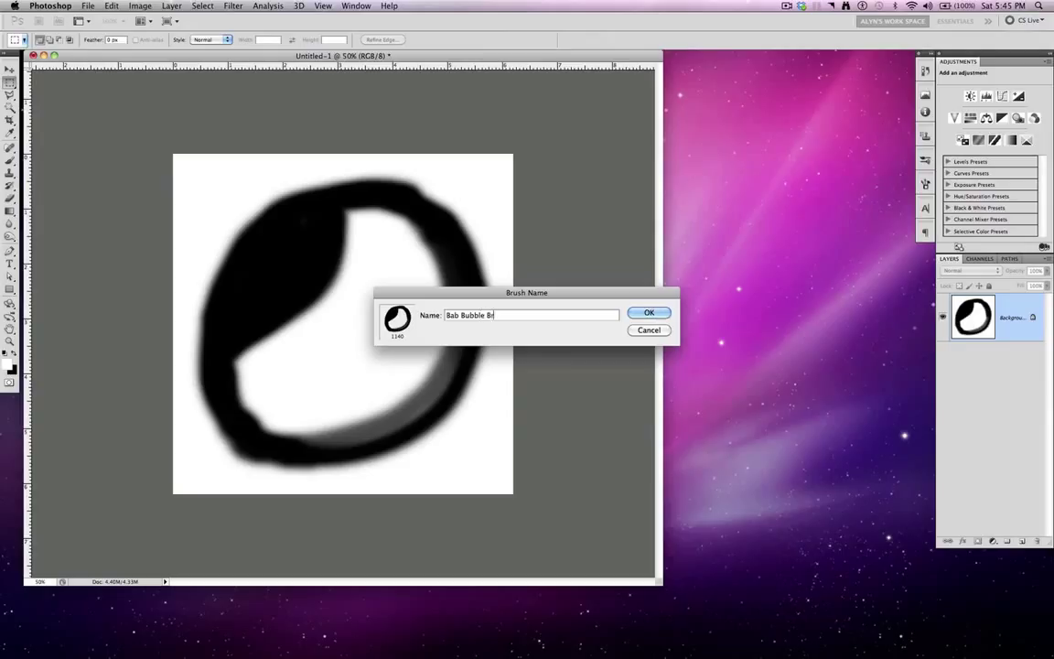
type("ush")
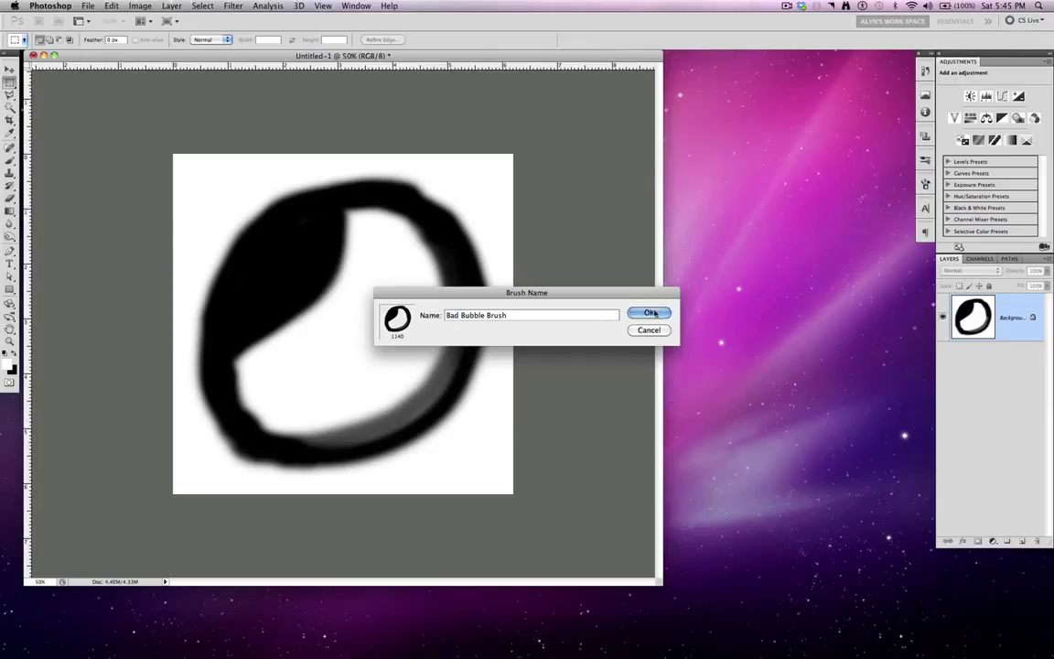
left_click(650, 313)
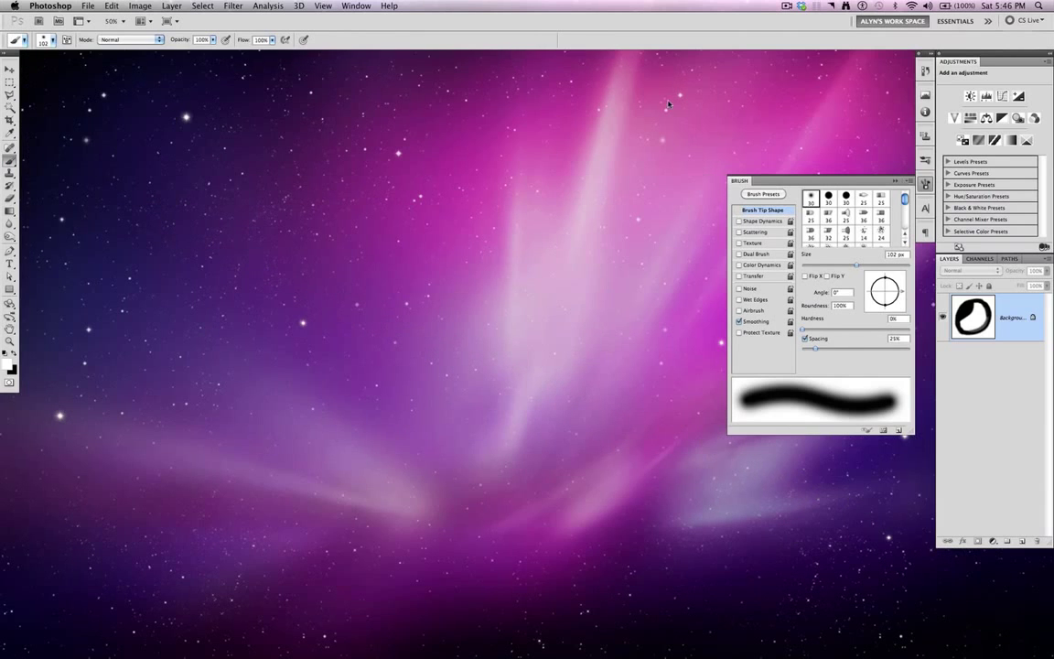
Pick the new bubble tip in the Brush panel and widen Spacing into separate rings
scroll("down", 3)
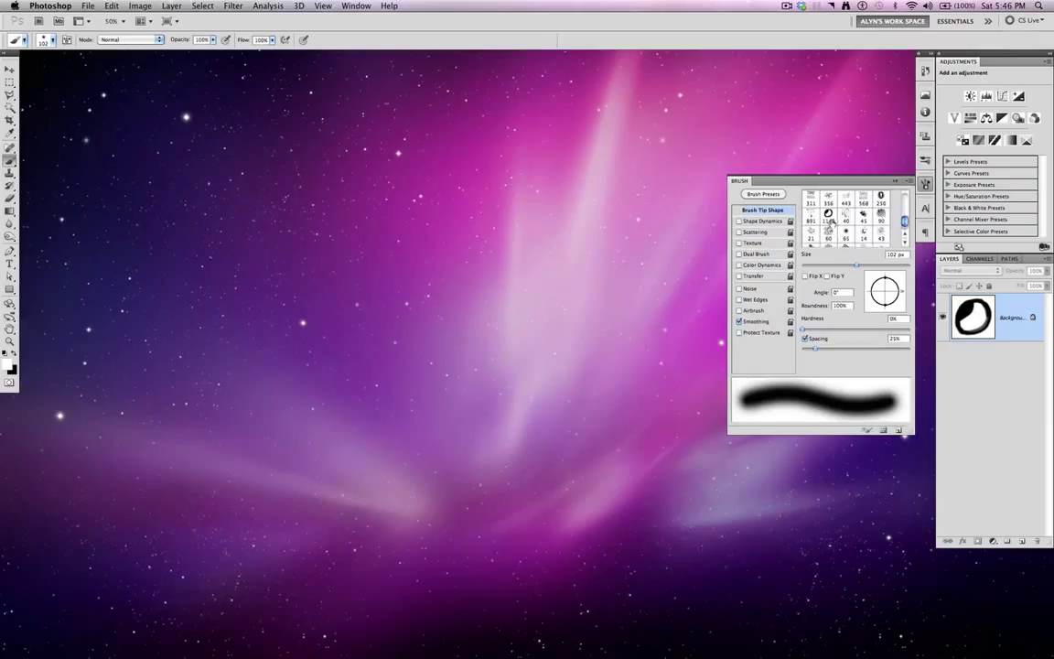
left_click_drag(857, 263, 906, 264)
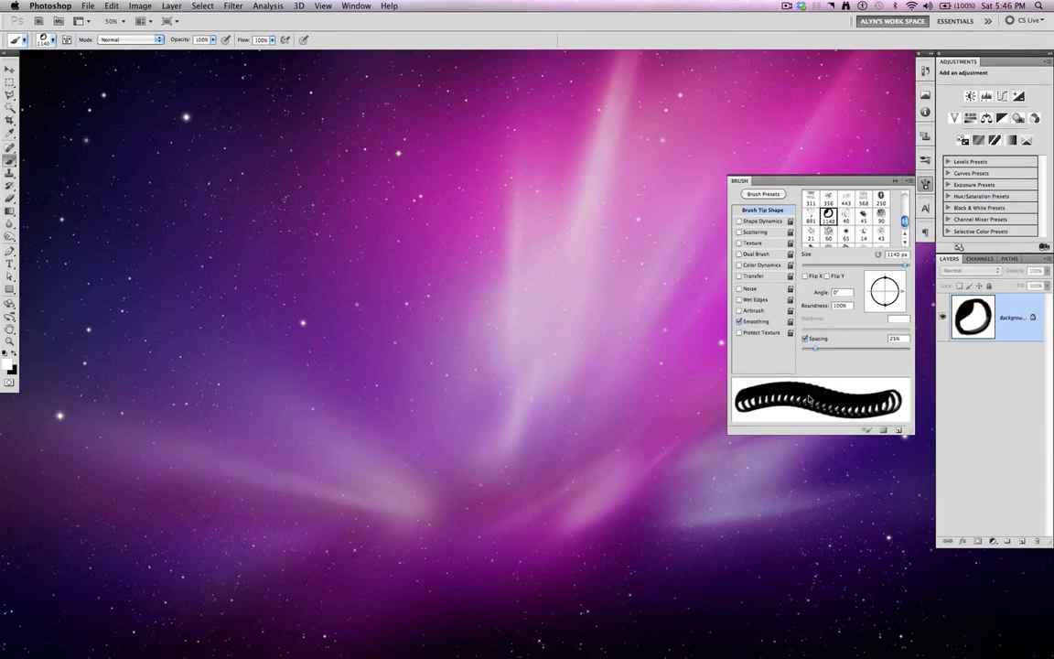
mouse_move(972, 593)
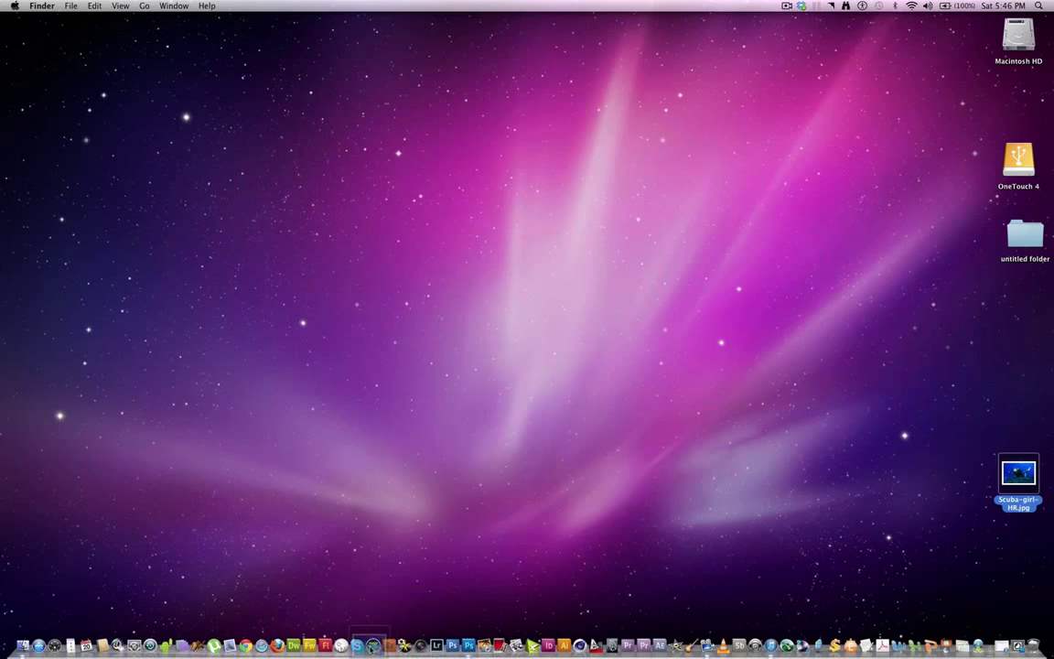
Open the scuba diver photo from the desktop and set the bubble brush size
left_click(370, 645)
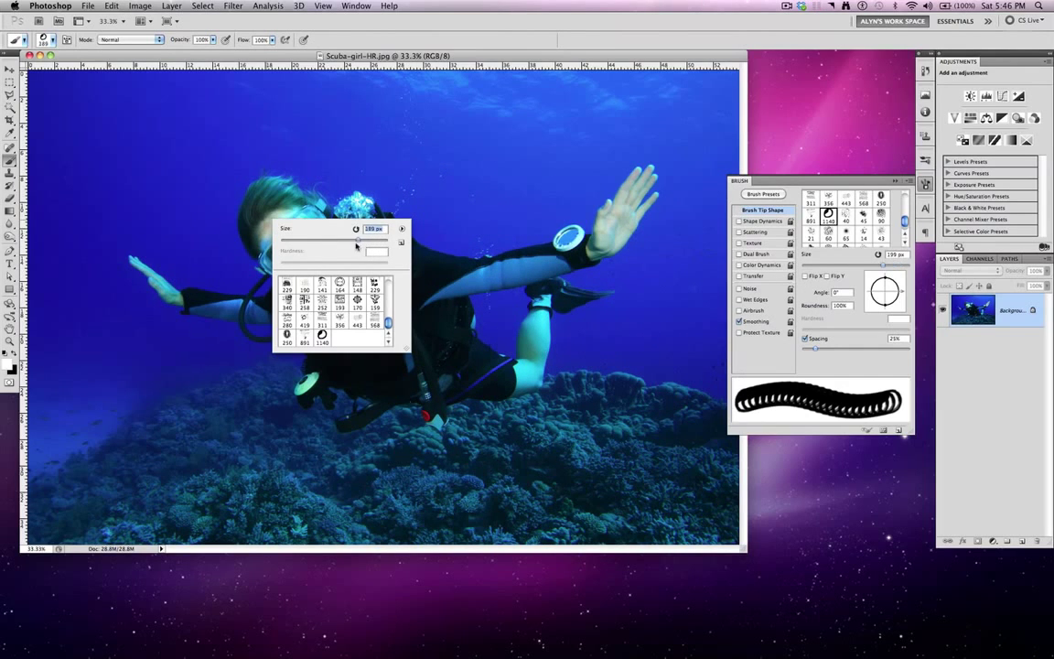
left_click_drag(357, 239, 308, 240)
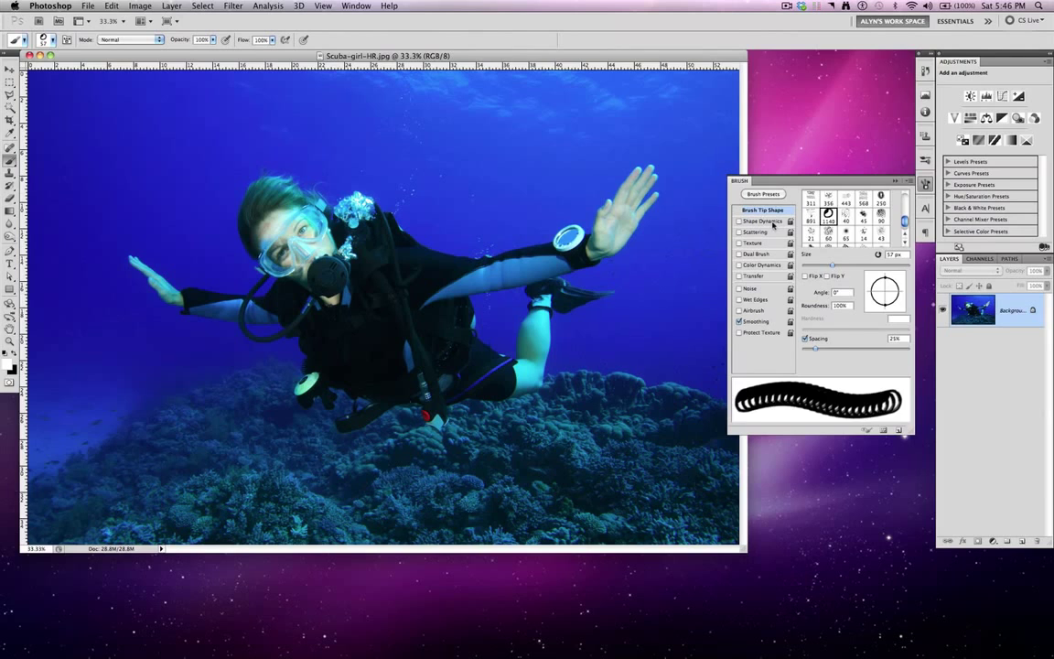
Enable Shape Dynamics with raised Size Jitter and Scattering with adjusted Scatter for the bubble brush
left_click(759, 220)
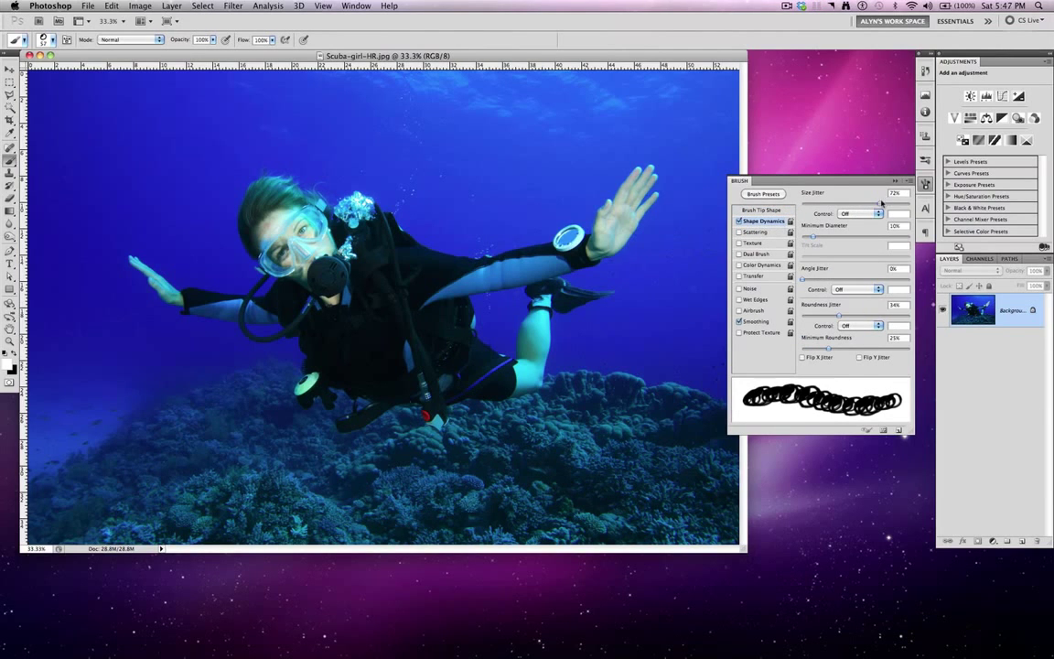
left_click_drag(879, 201, 835, 201)
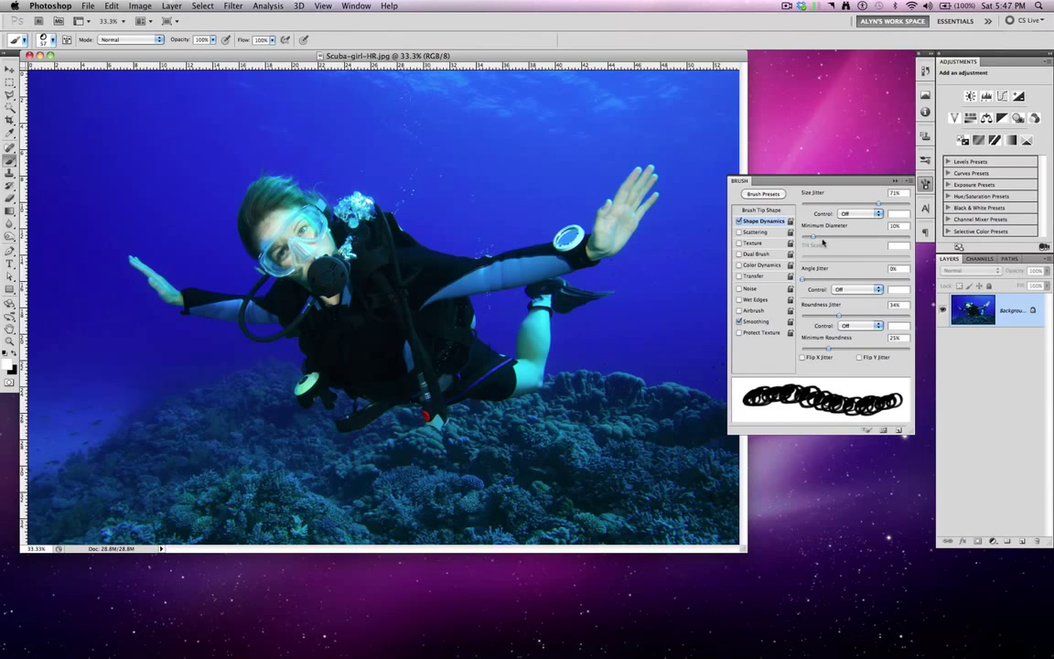
left_click(740, 231)
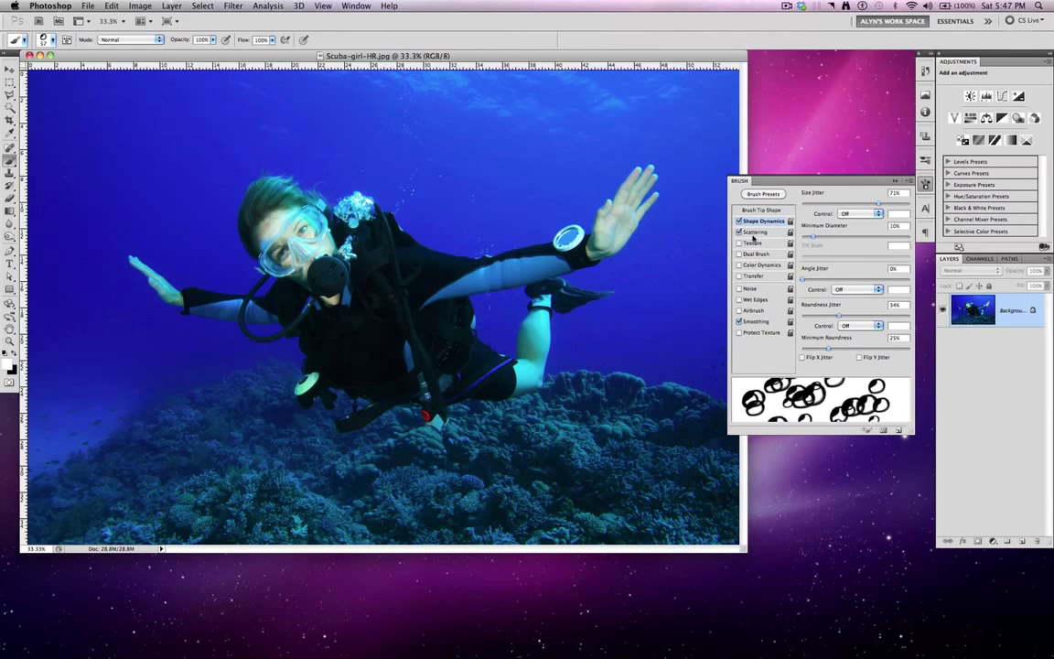
left_click(755, 231)
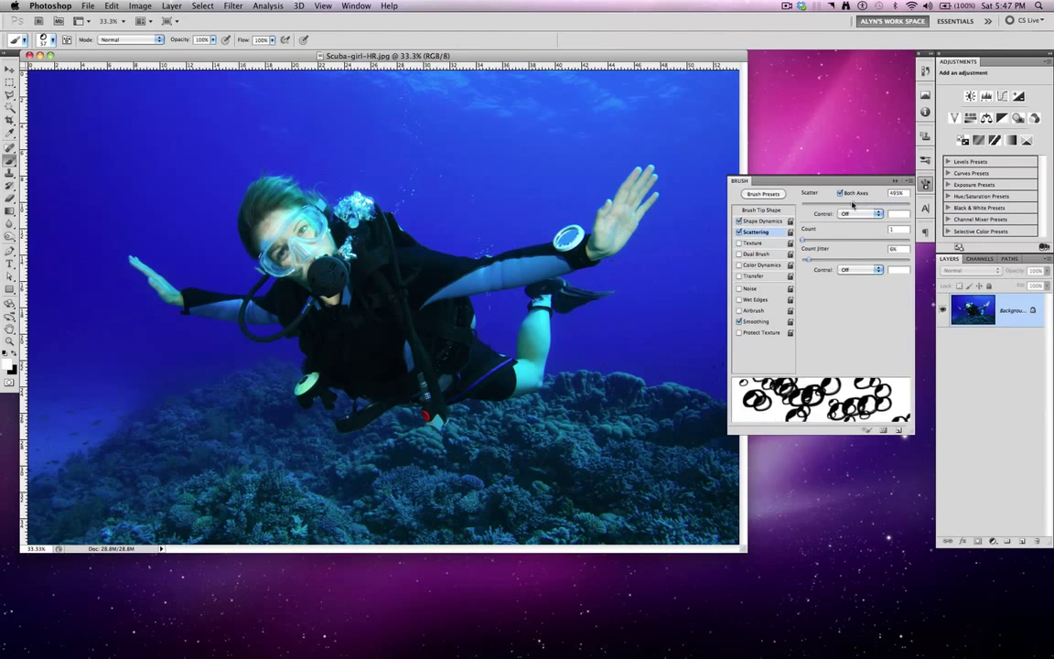
left_click_drag(842, 203, 879, 203)
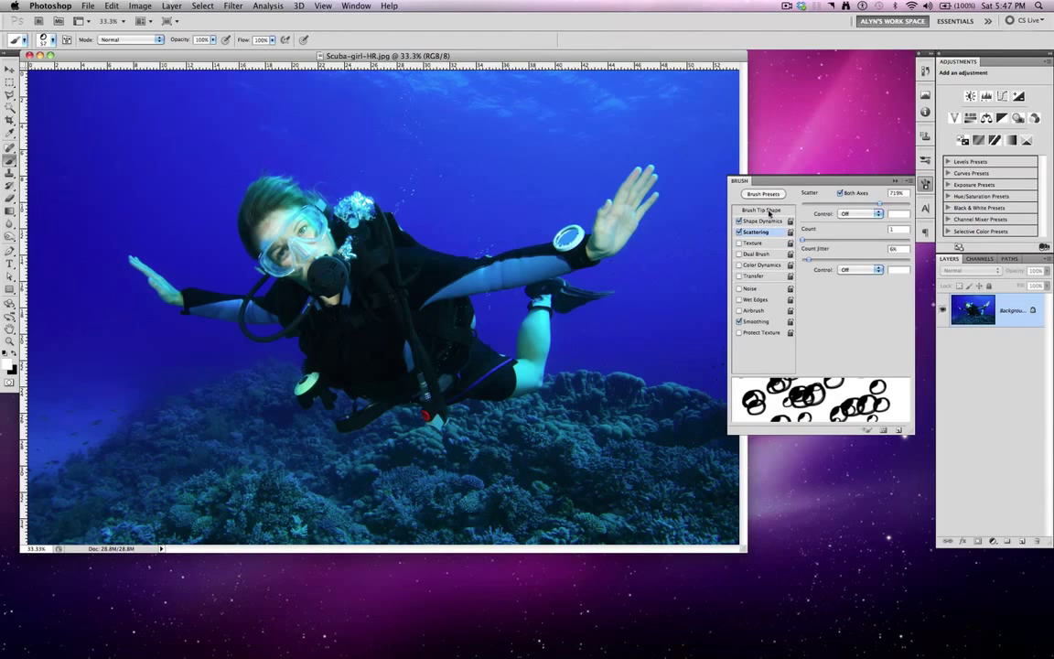
left_click(762, 209)
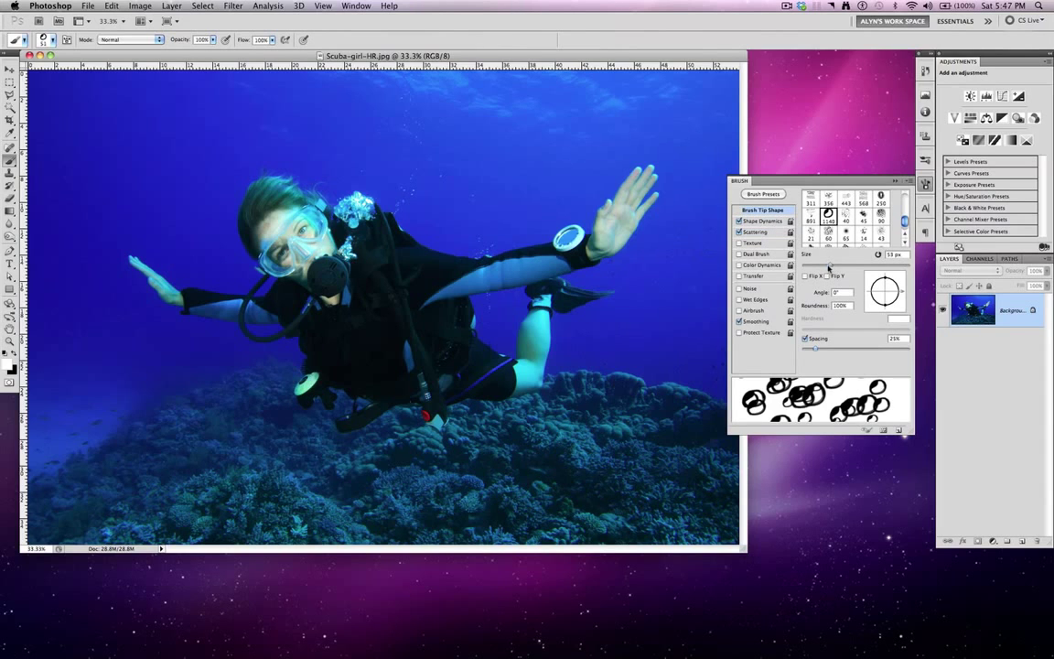
Tighten Spacing, add a new layer and stamp white bubble trails rising above the diver
left_click_drag(813, 264, 820, 263)
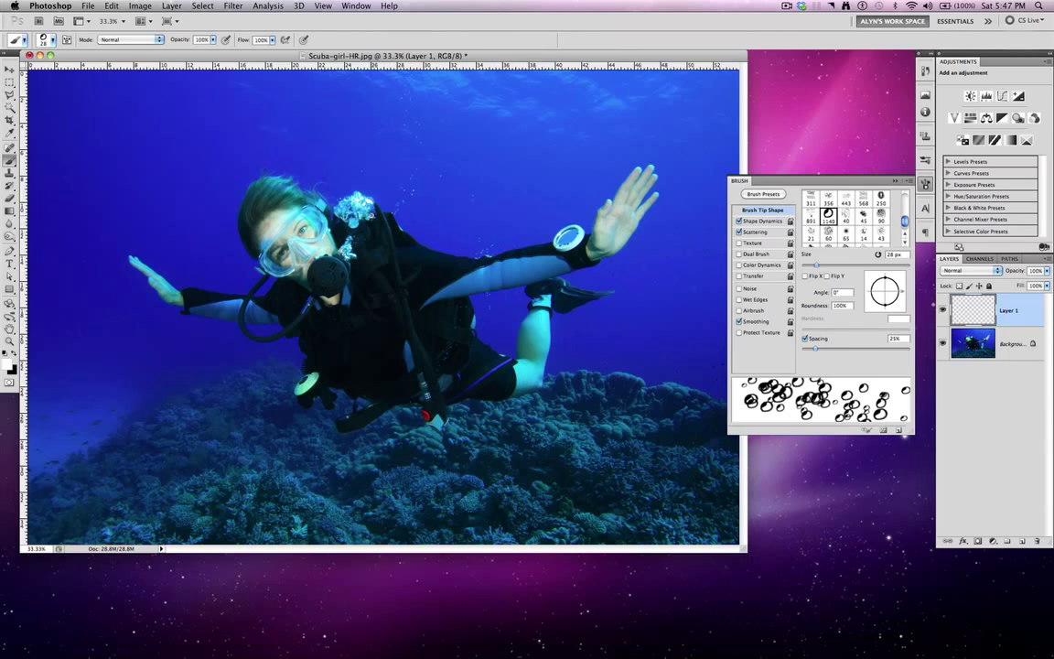
left_click(384, 183)
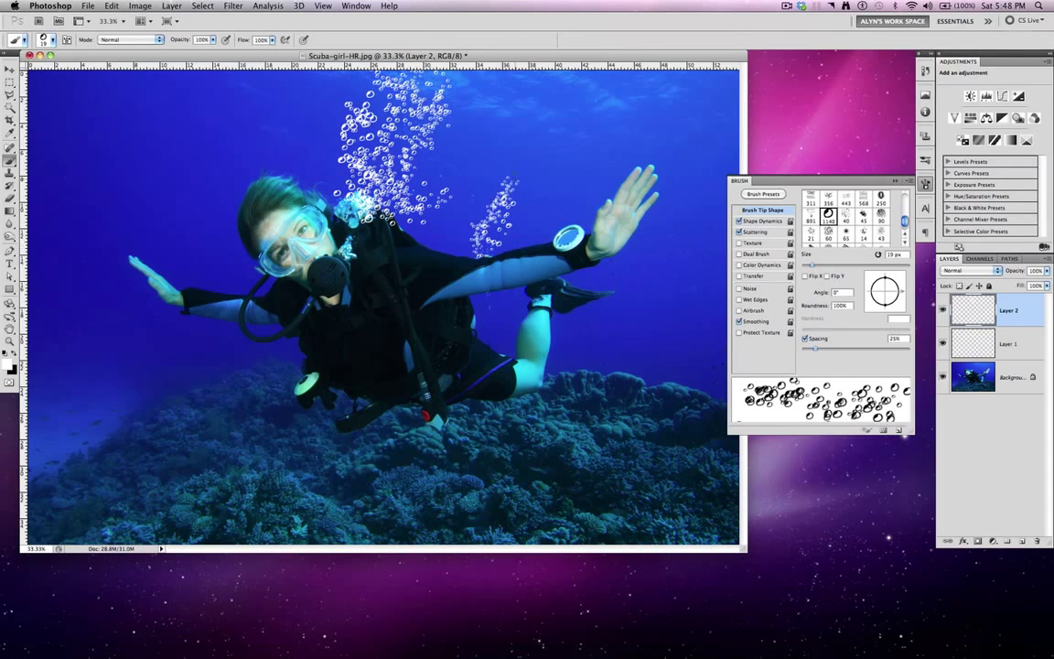
left_click(476, 211)
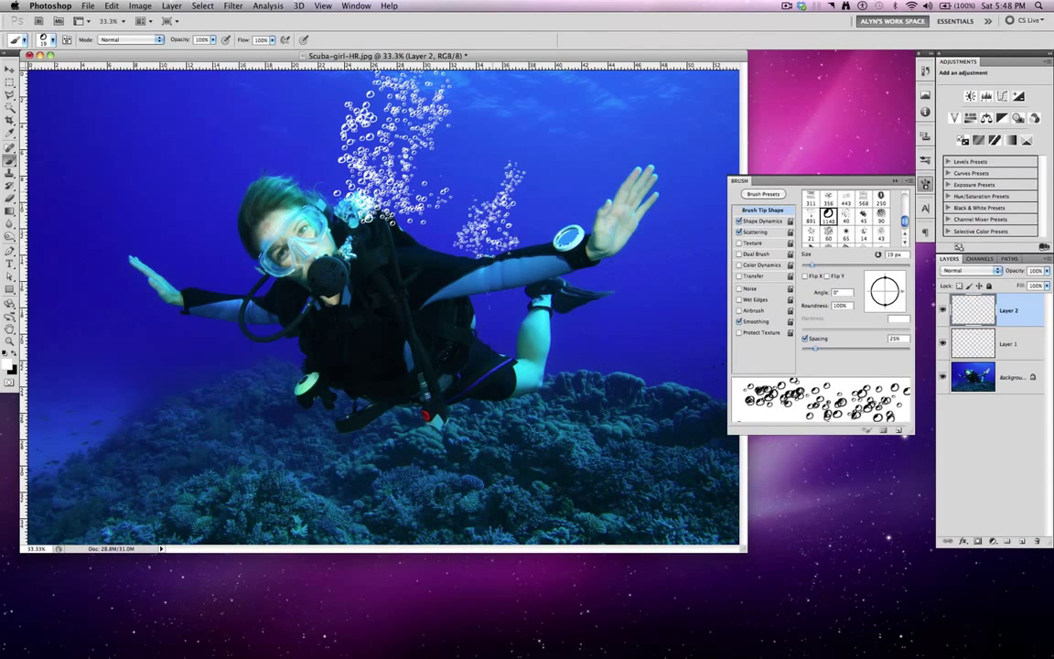
left_click(476, 314)
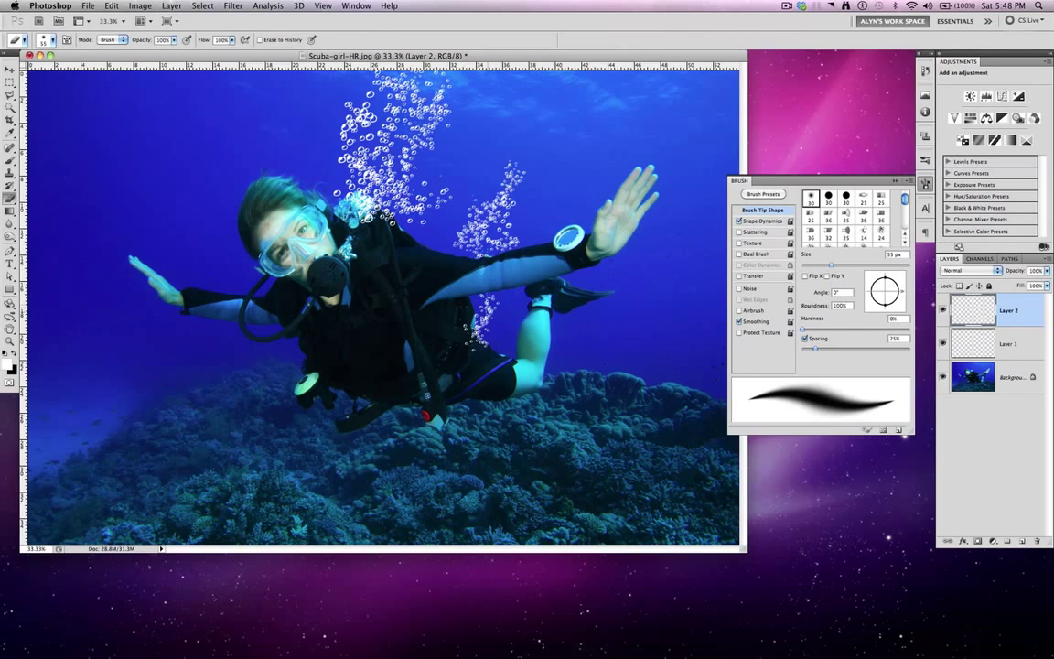
mouse_move(468, 502)
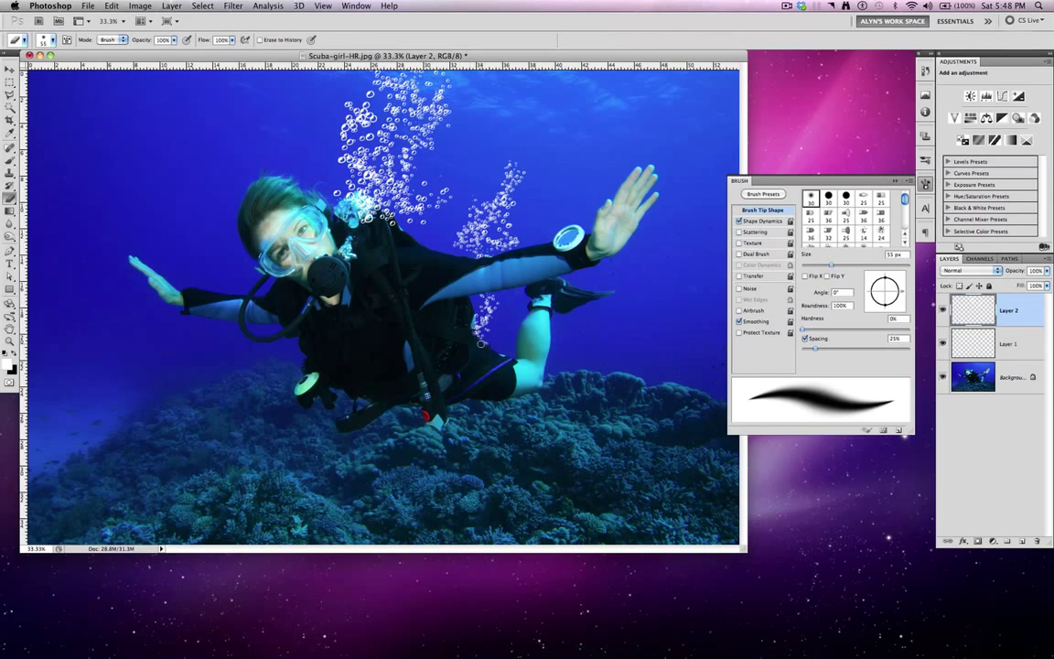
mouse_move(476, 487)
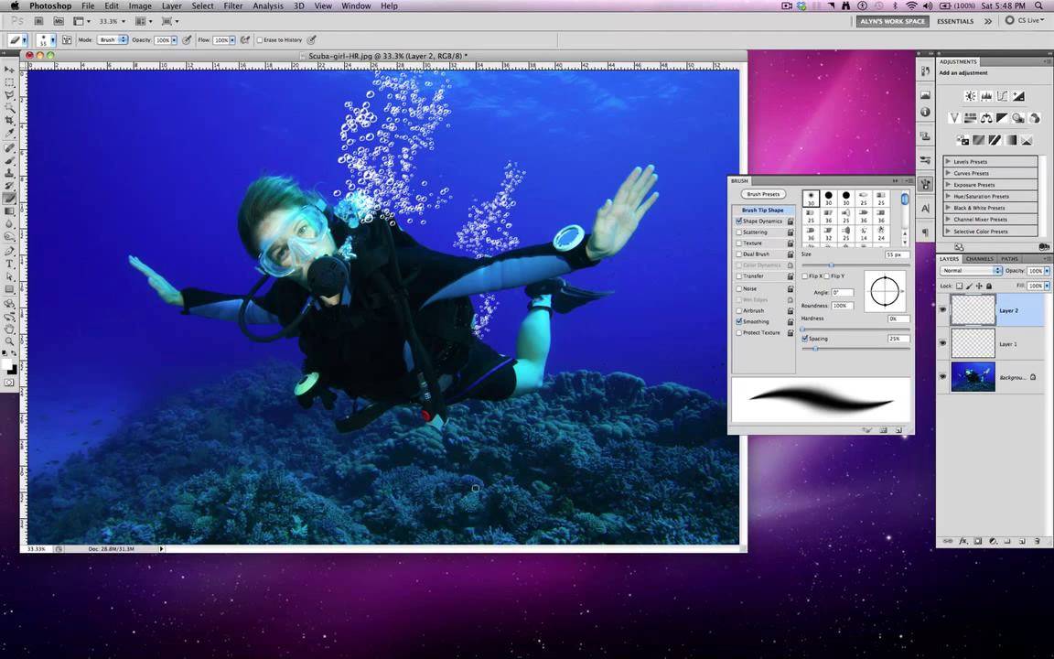
mouse_move(459, 505)
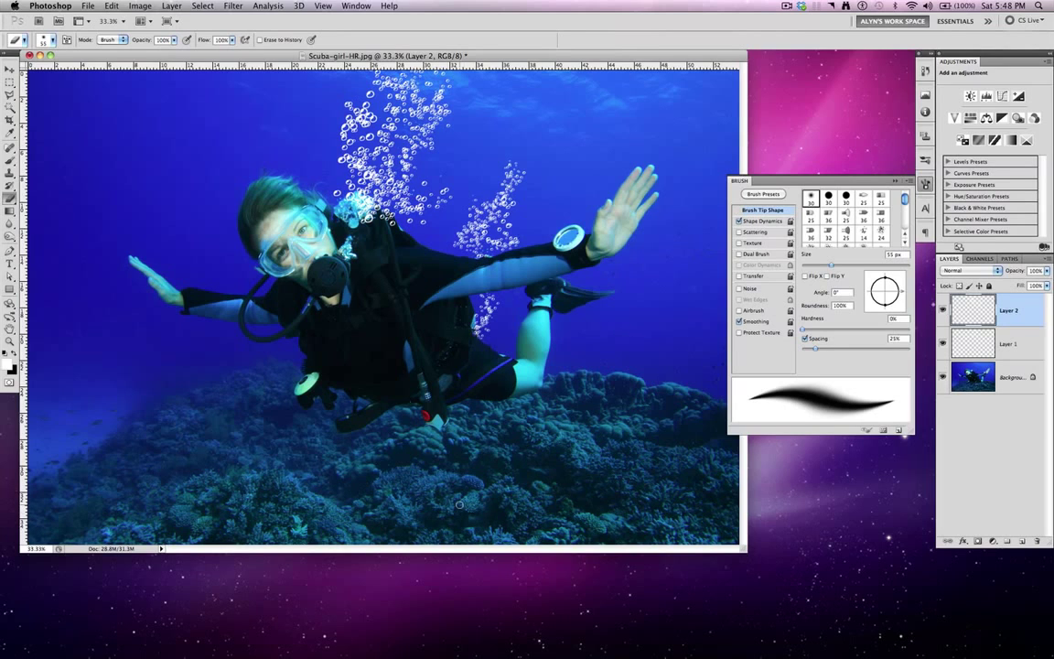